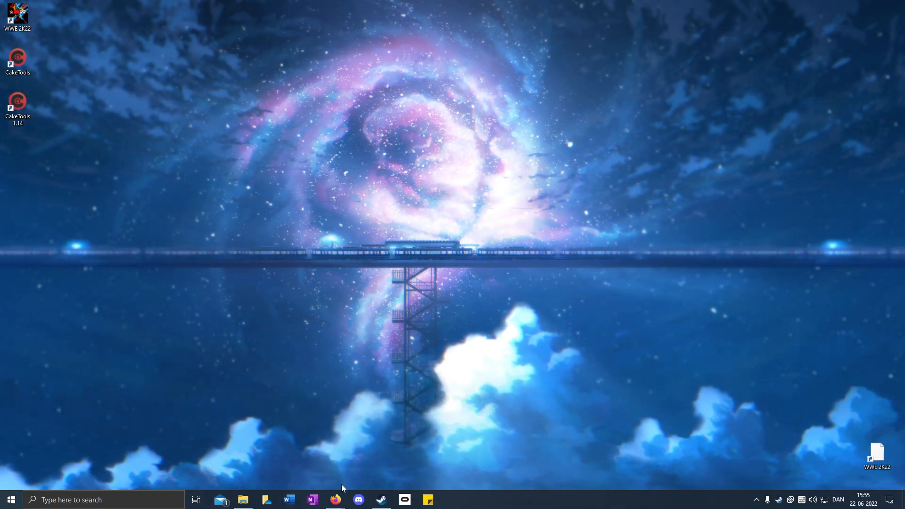
# Step: Bring up Firefox on the WWE RAW 2K22 (Updated) mod page with its install instructions
pyautogui.click(336, 500)
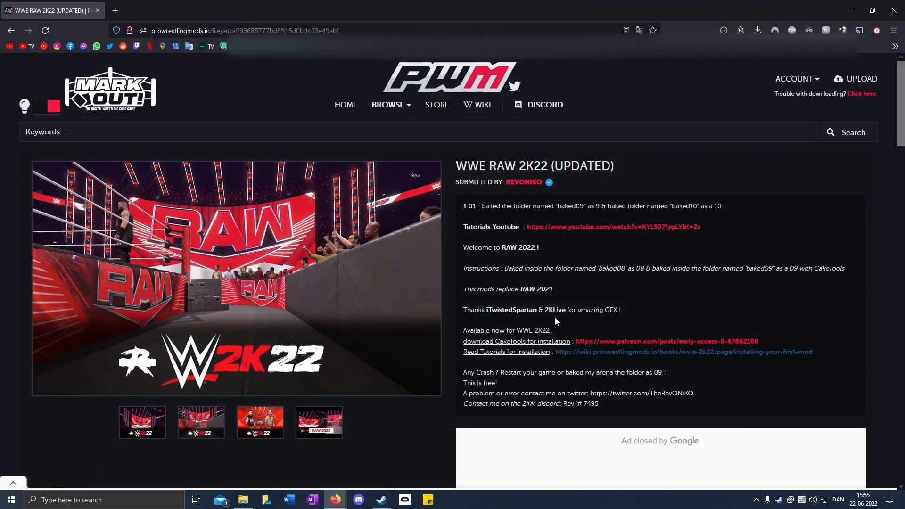
pyautogui.moveTo(530, 231)
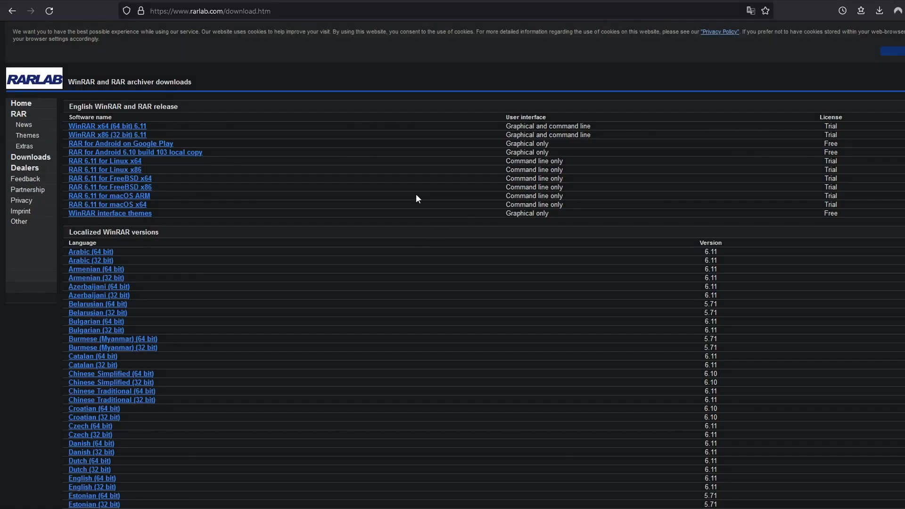
pyautogui.moveTo(261, 155)
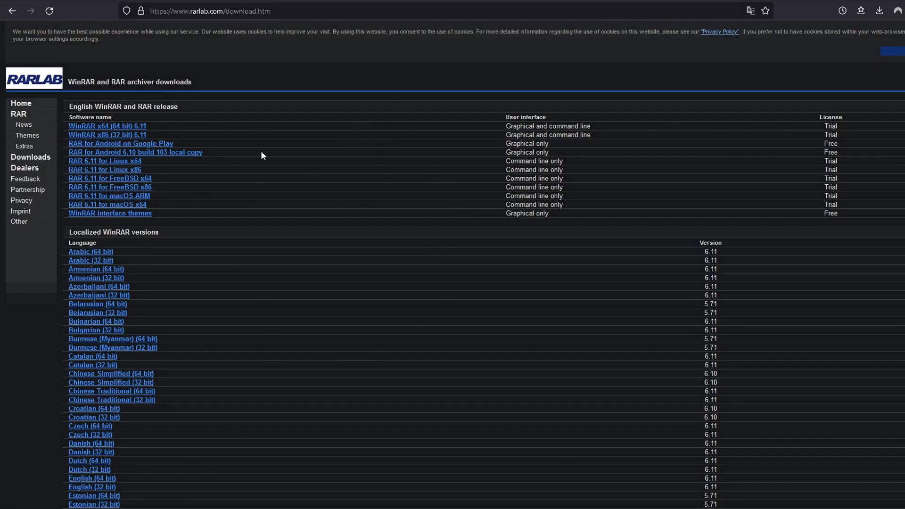
pyautogui.moveTo(464, 228)
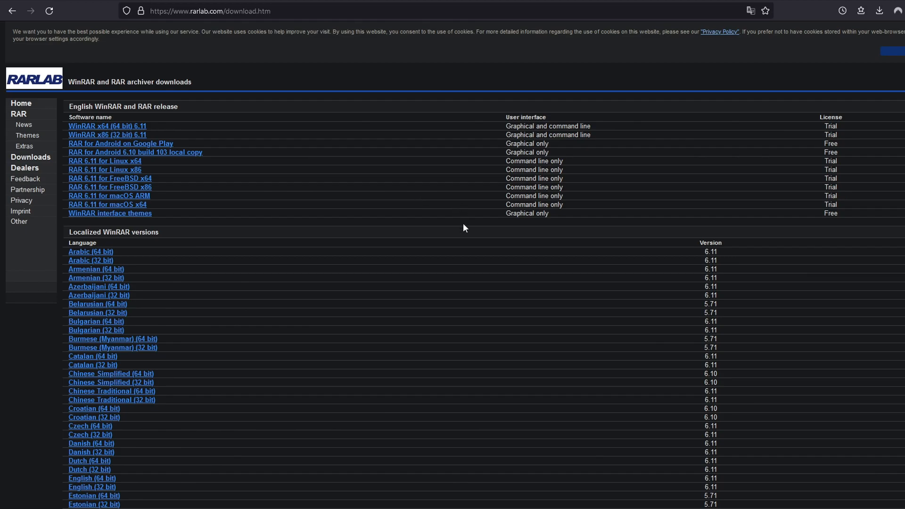
pyautogui.moveTo(419, 199)
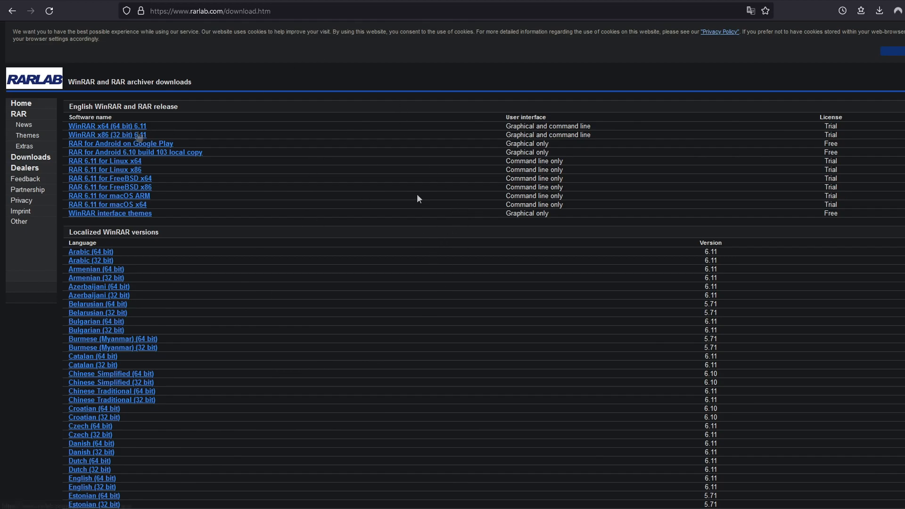
pyautogui.moveTo(432, 258)
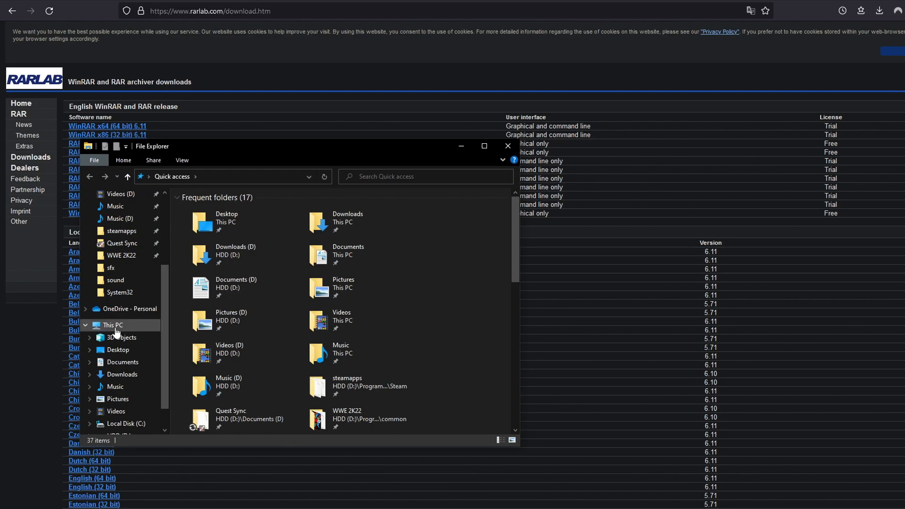
pyautogui.rightClick(114, 325)
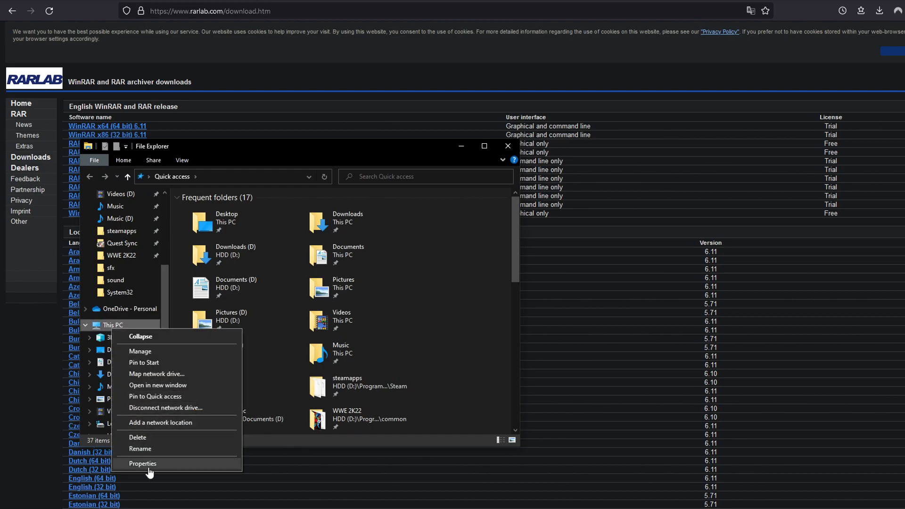
pyautogui.click(142, 464)
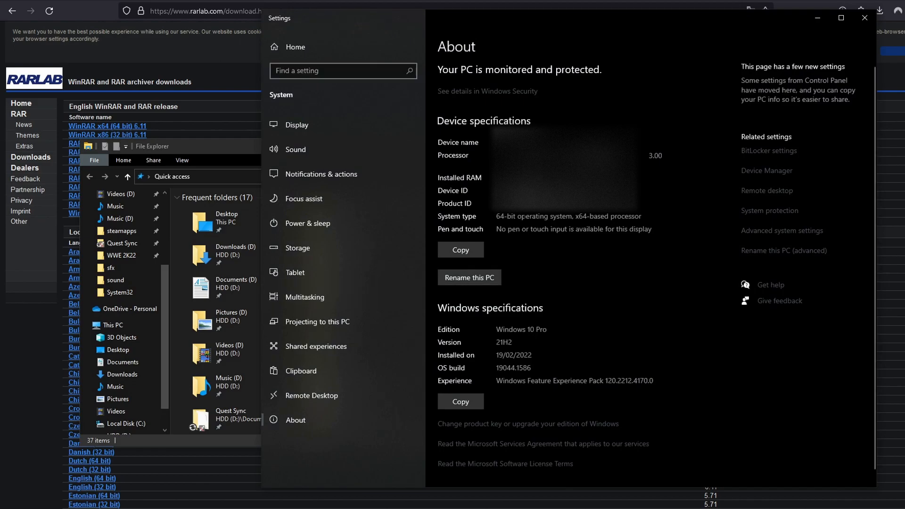
pyautogui.moveTo(516, 226)
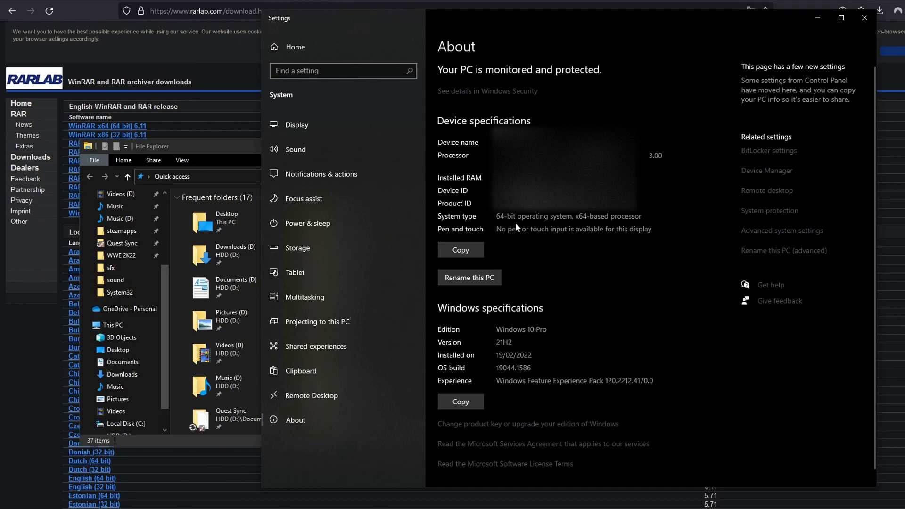
pyautogui.moveTo(865, 17)
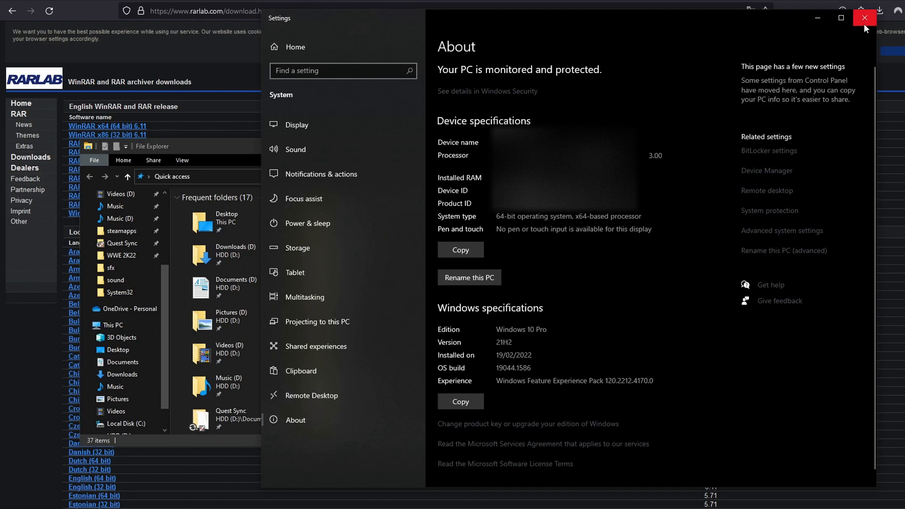
pyautogui.click(865, 18)
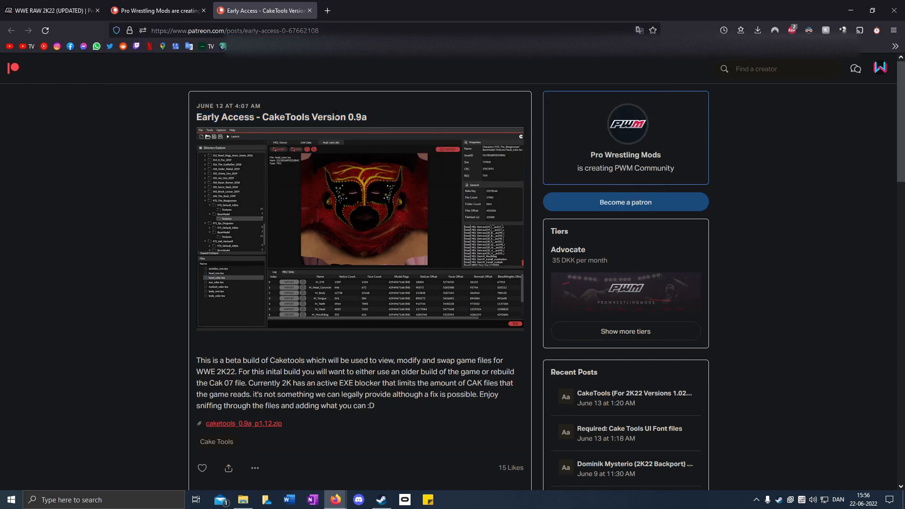
pyautogui.scroll(-3)
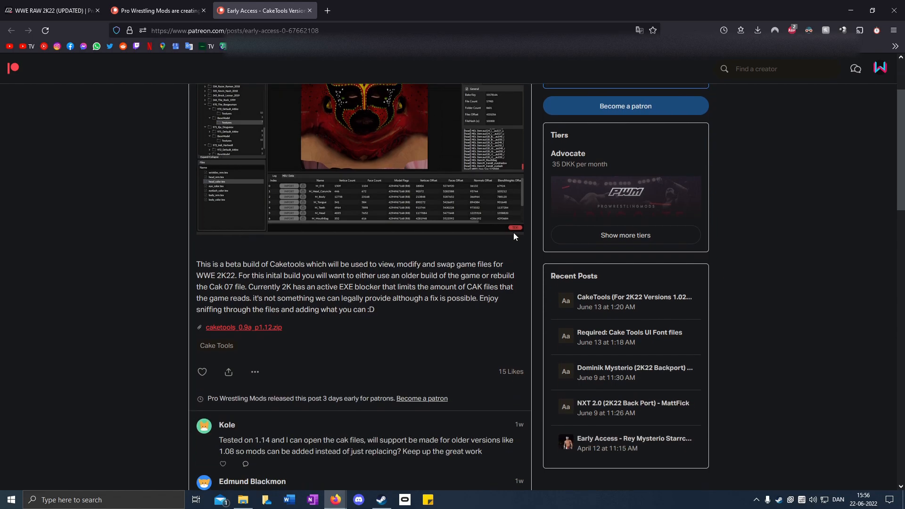
pyautogui.scroll(-3)
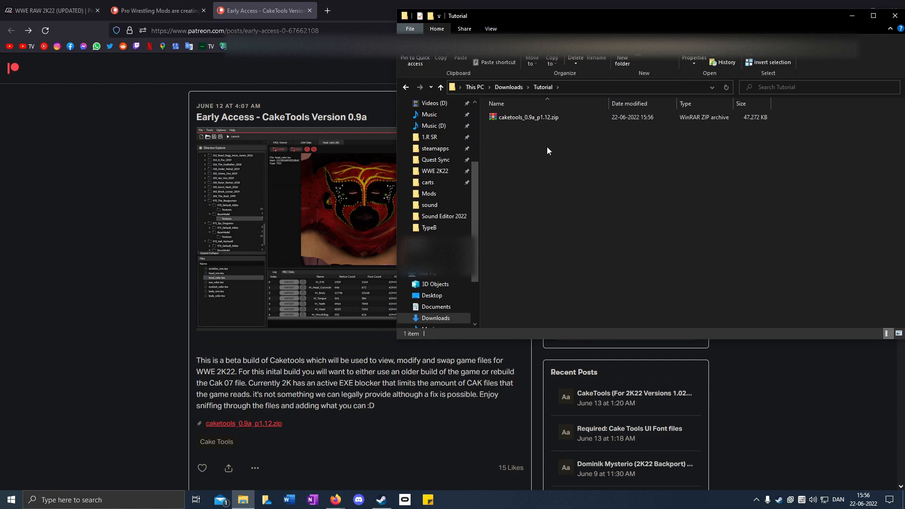
# Step: Extract caketools_0.9a_p1.12.zip into its own caketools_0.9a_p1.12 folder
pyautogui.click(436, 28)
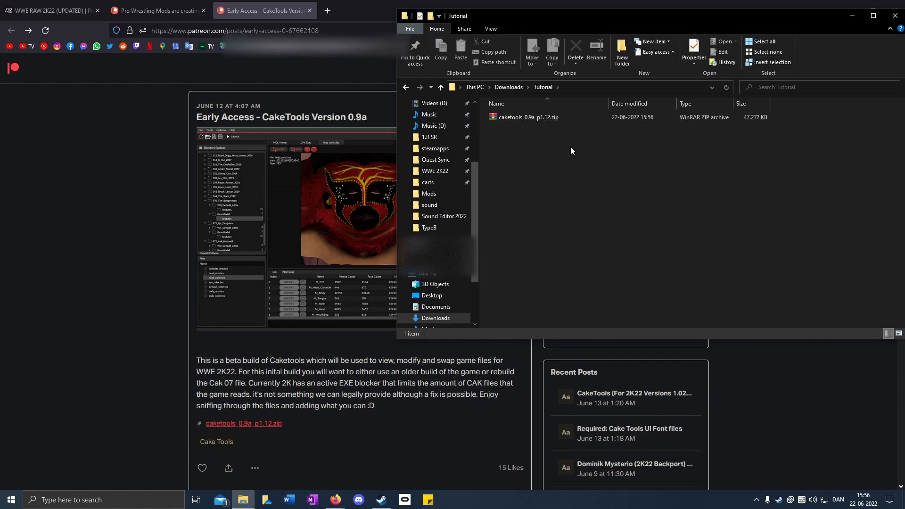
pyautogui.click(525, 117)
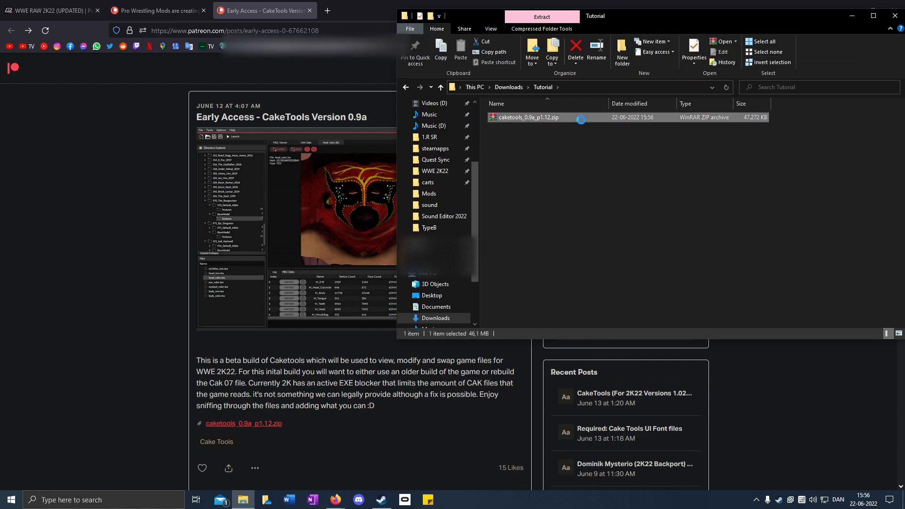
pyautogui.rightClick(526, 117)
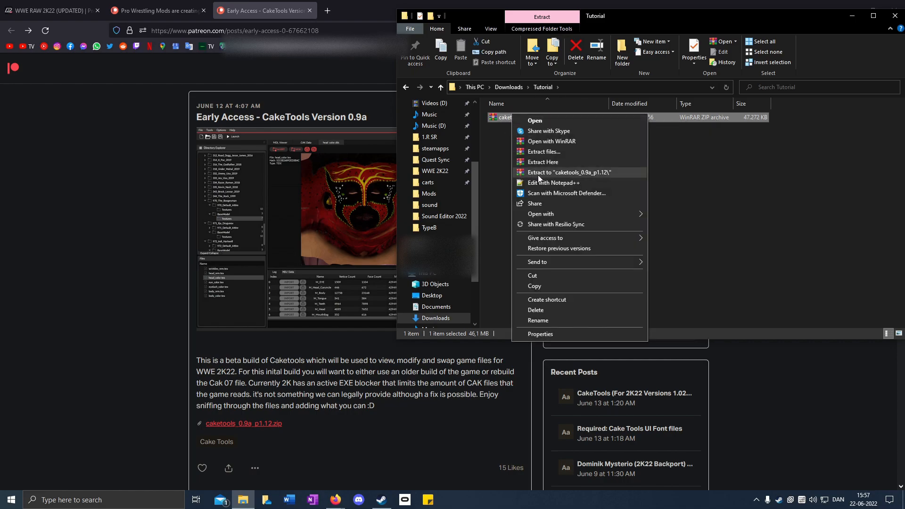
pyautogui.click(568, 172)
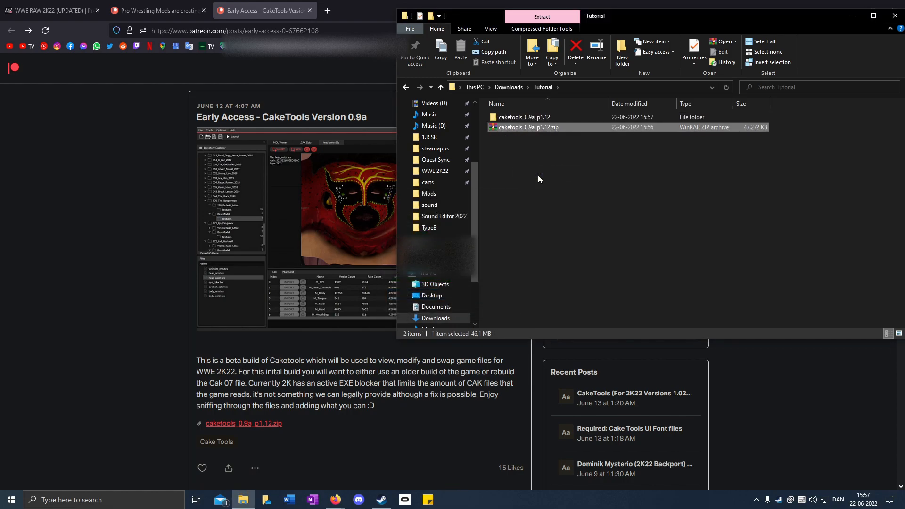
# Step: Browse into the extracted CakeTools folder and select CakeTools.exe
pyautogui.click(523, 117)
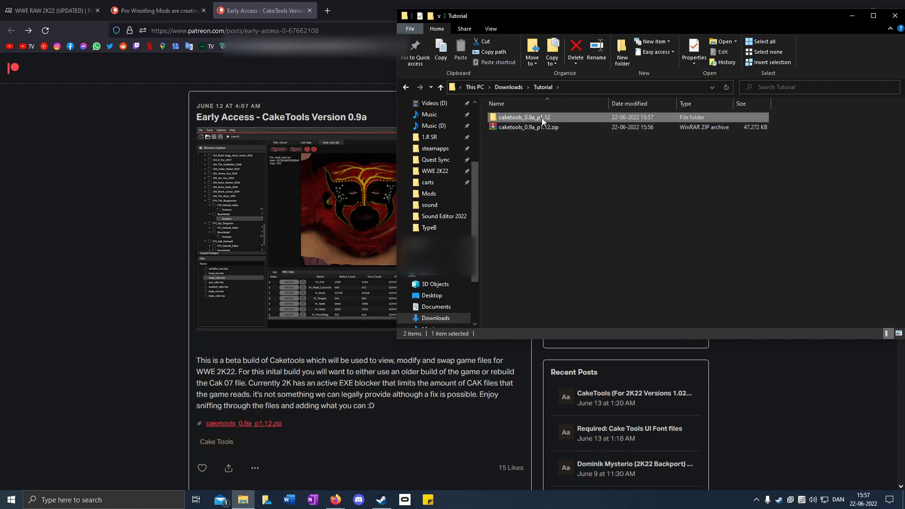
pyautogui.doubleClick(524, 117)
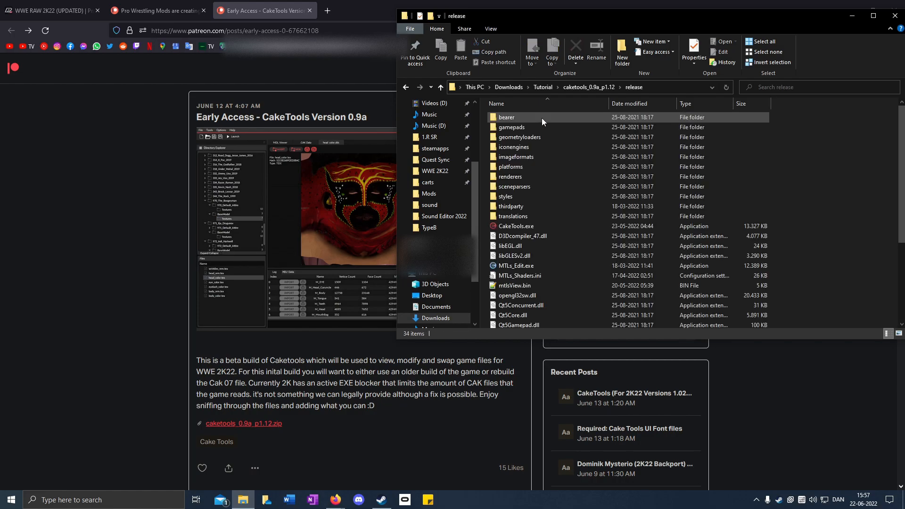
pyautogui.scroll(-3)
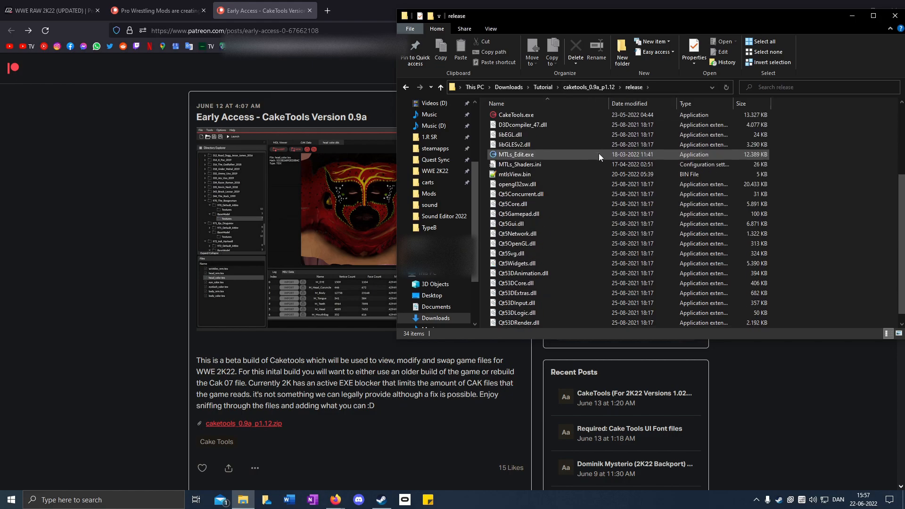
pyautogui.scroll(3)
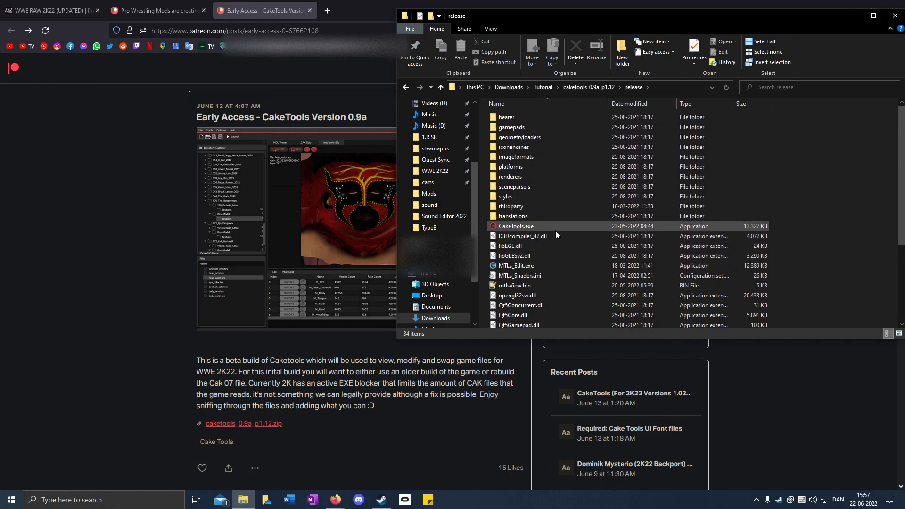
pyautogui.click(515, 226)
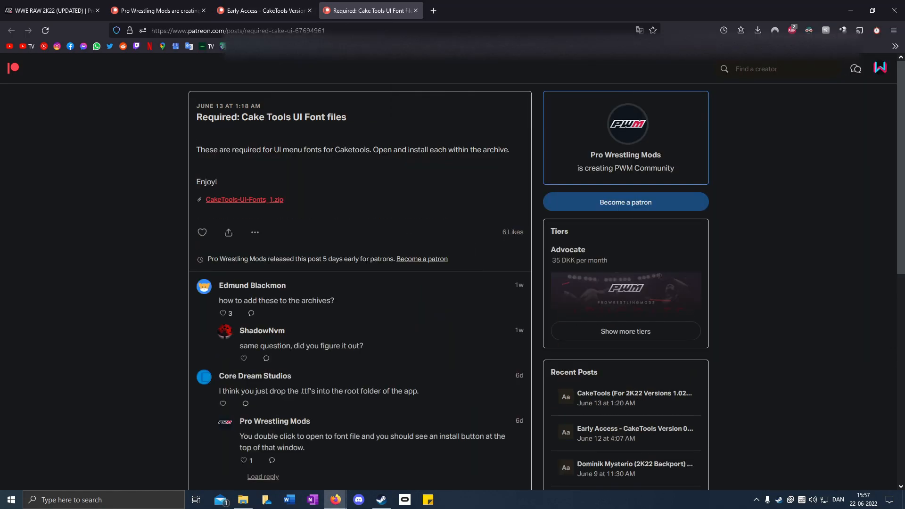
pyautogui.moveTo(325, 197)
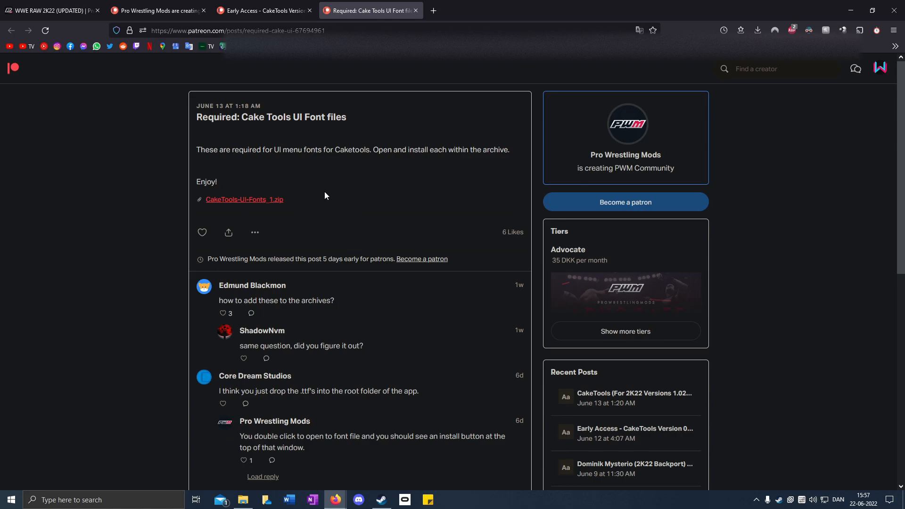
pyautogui.moveTo(264, 202)
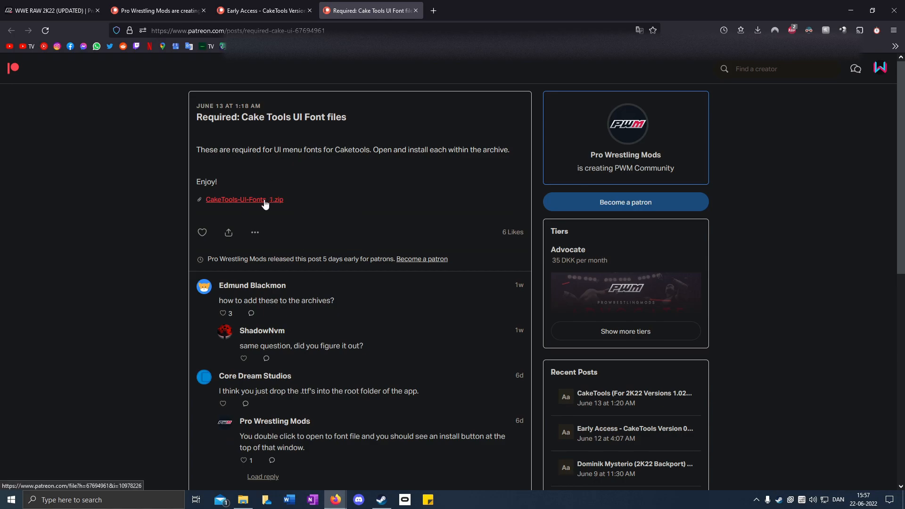
# Step: Download the CakeTools-UI-Fonts_1.zip attachment from the Patreon post
pyautogui.click(243, 199)
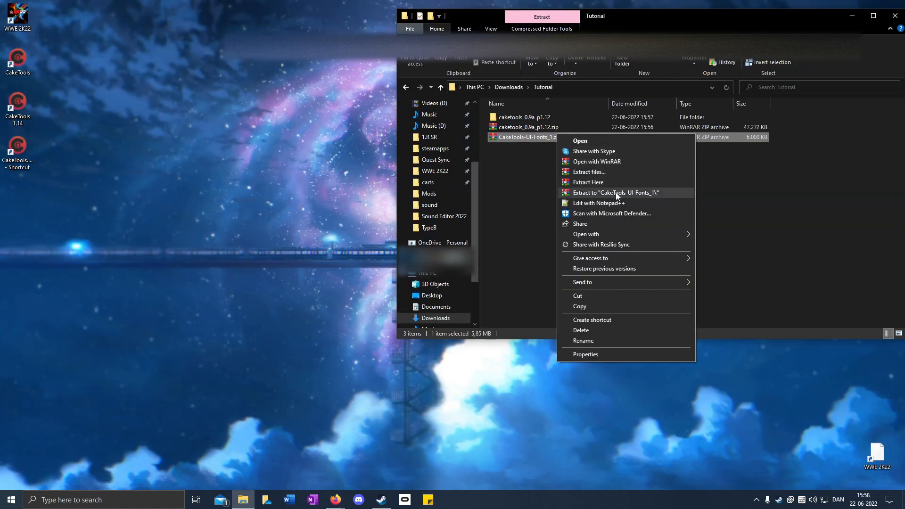
# Step: Extract CakeTools-UI-Fonts_1.zip to its own folder and install all 19 font files inside
pyautogui.click(618, 196)
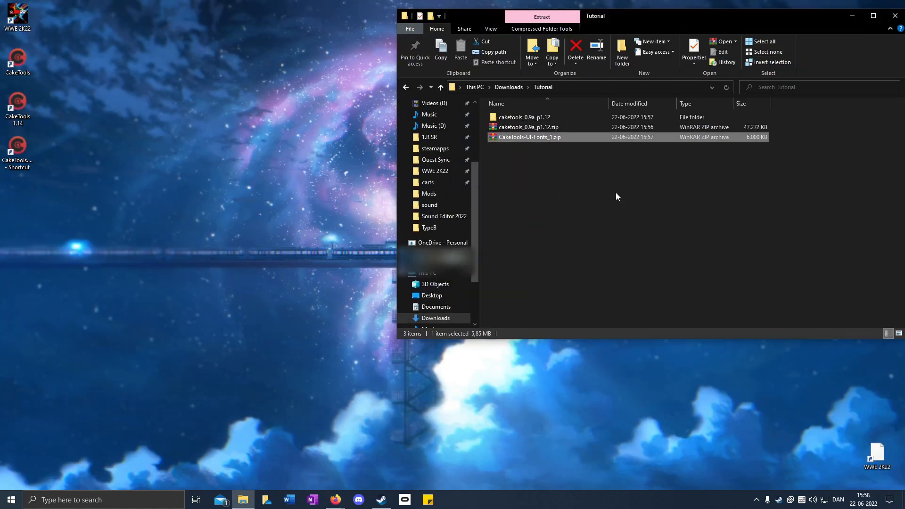
pyautogui.doubleClick(528, 137)
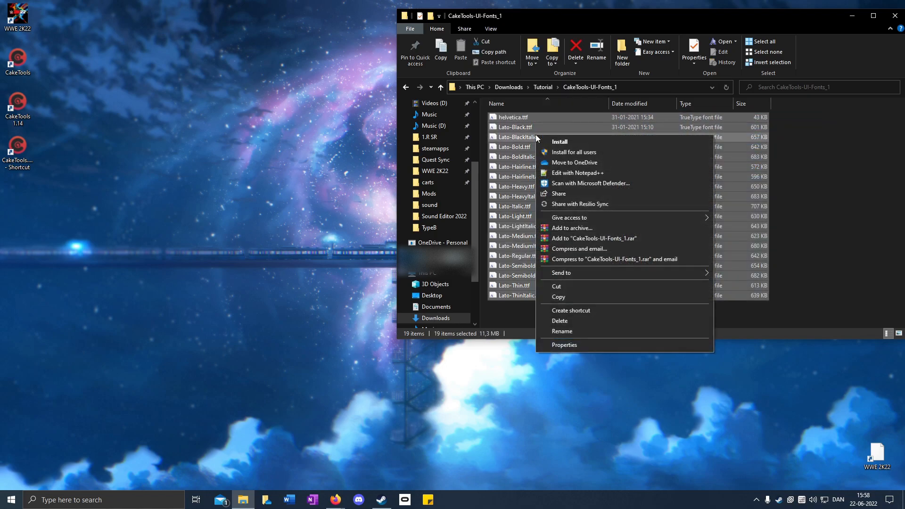
pyautogui.click(559, 141)
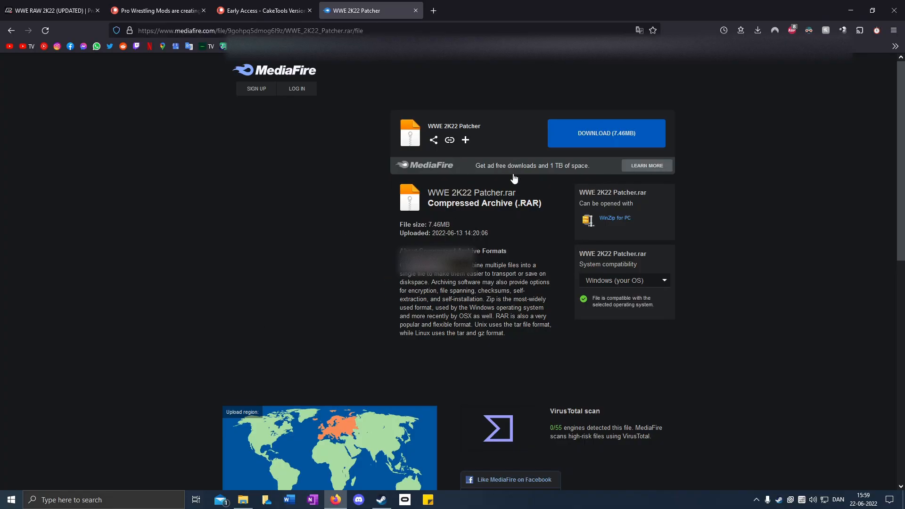
pyautogui.moveTo(488, 127)
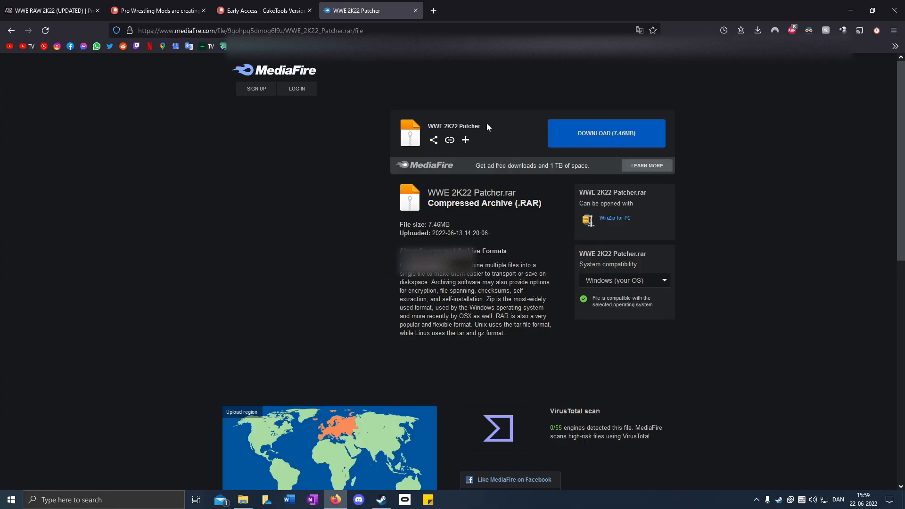
pyautogui.moveTo(518, 143)
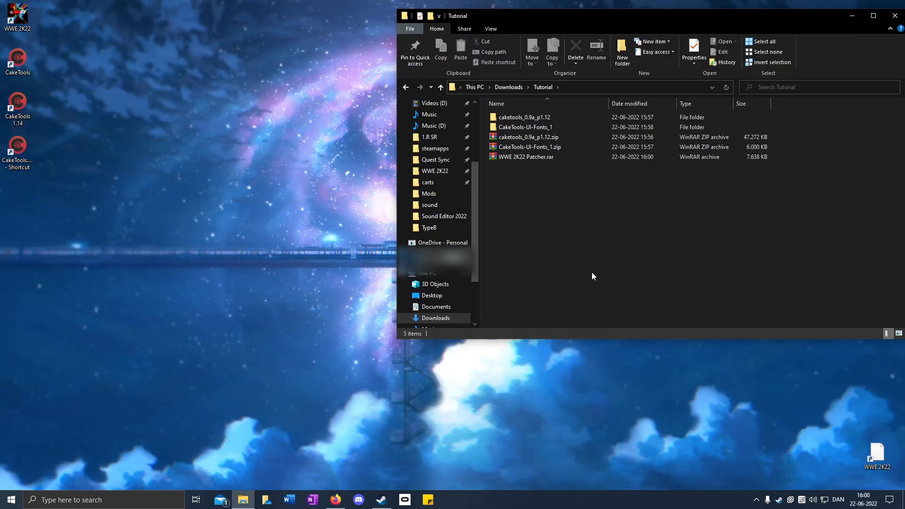
pyautogui.moveTo(549, 178)
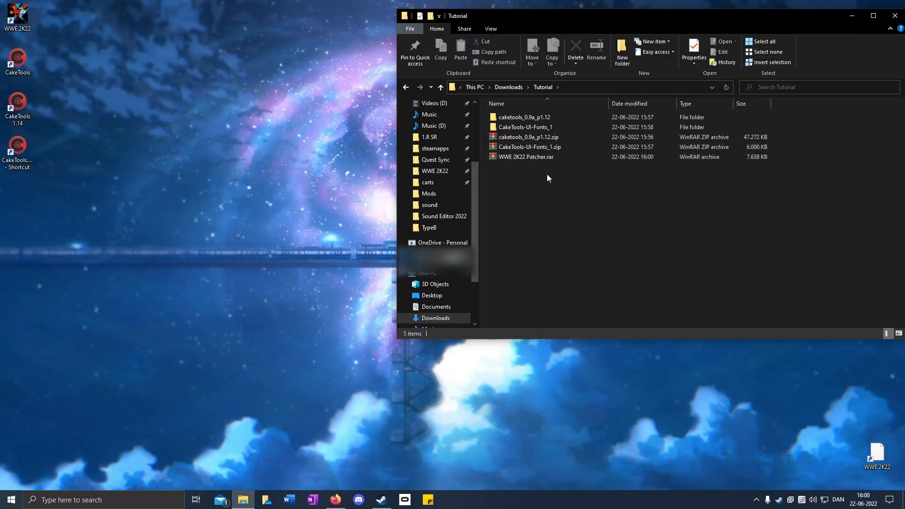
# Step: Switch off Windows Defender real-time protection before handling the patcher archive
pyautogui.rightClick(525, 156)
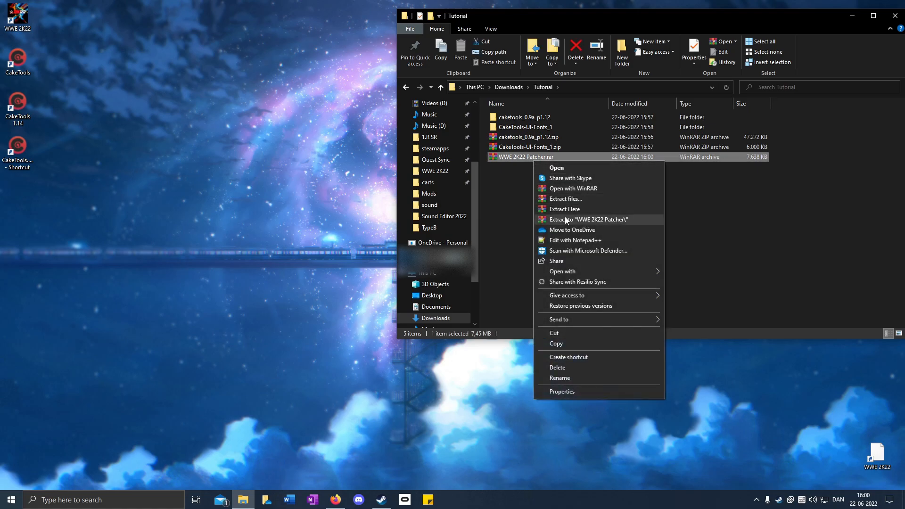
pyautogui.click(573, 223)
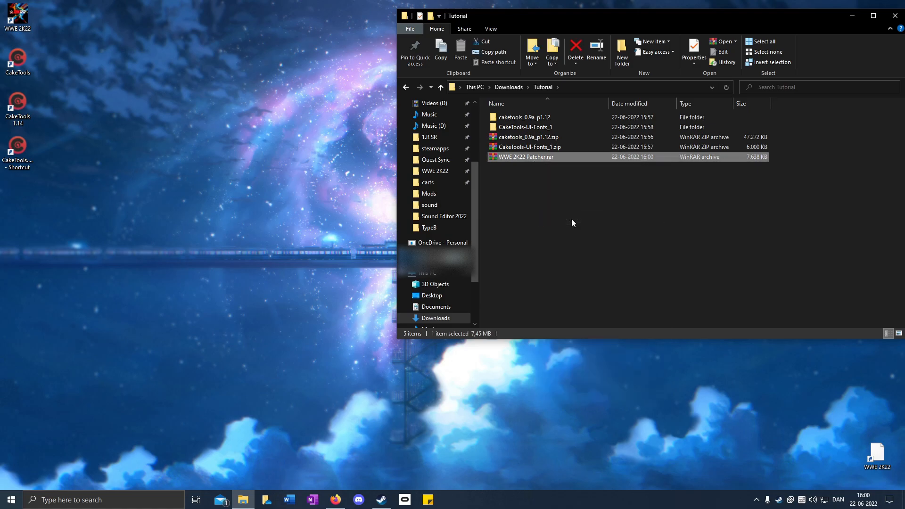
pyautogui.doubleClick(524, 157)
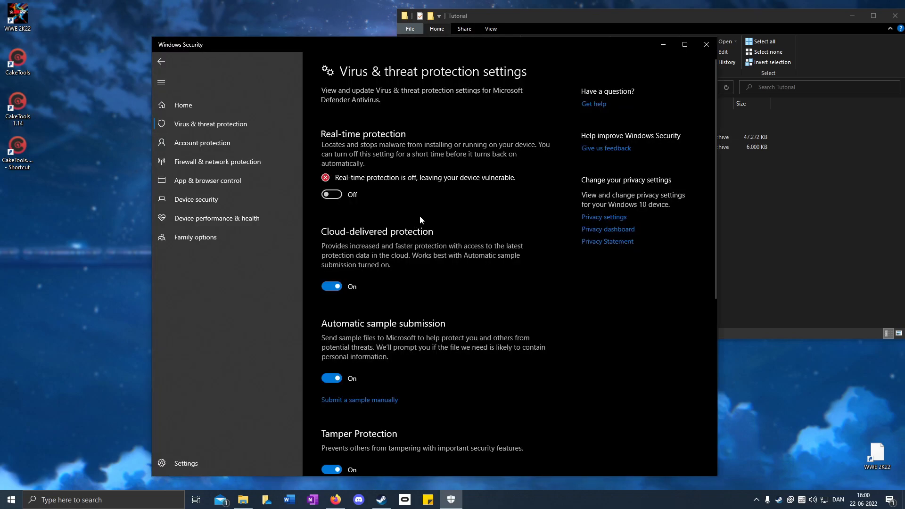
pyautogui.moveTo(623, 60)
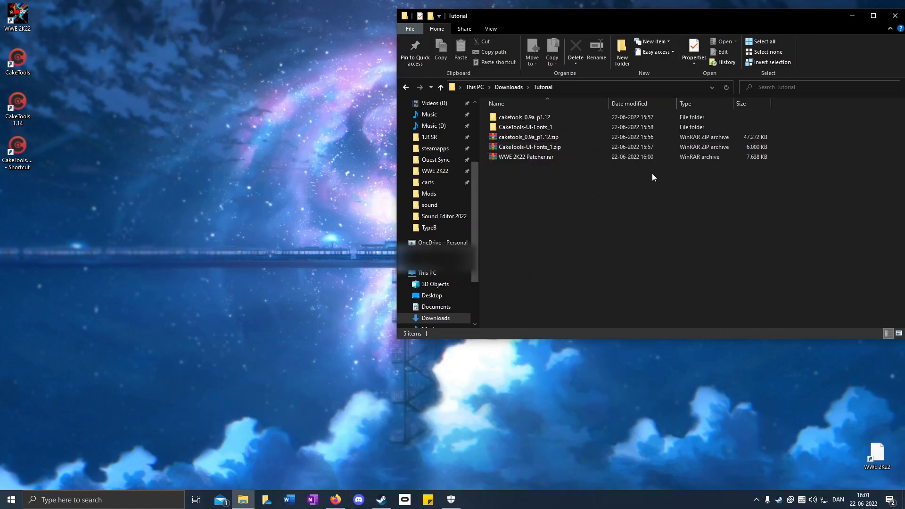
# Step: Extract the files of WWE 2K22 Patcher.rar
pyautogui.click(526, 157)
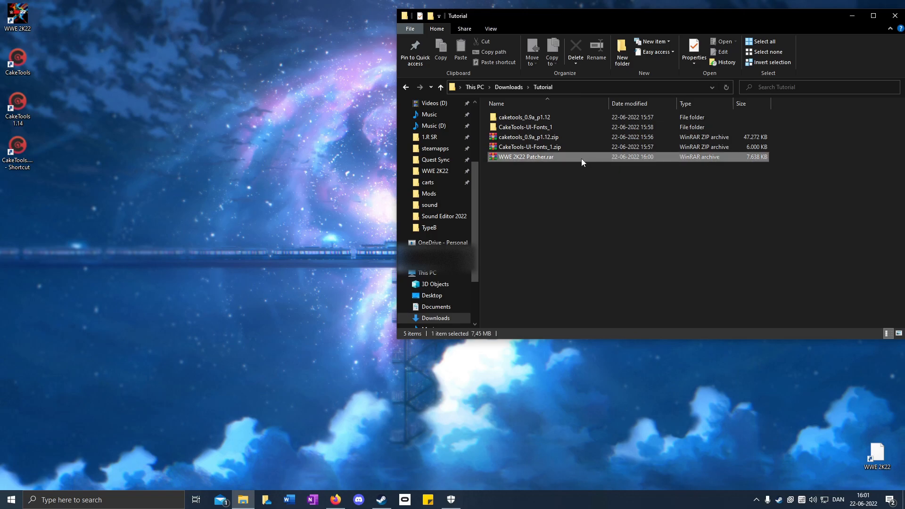
pyautogui.rightClick(525, 157)
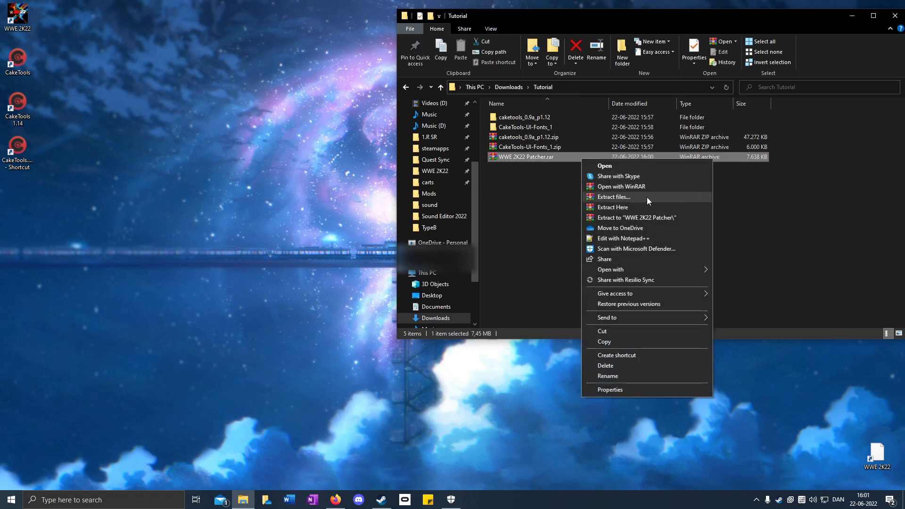
pyautogui.click(635, 218)
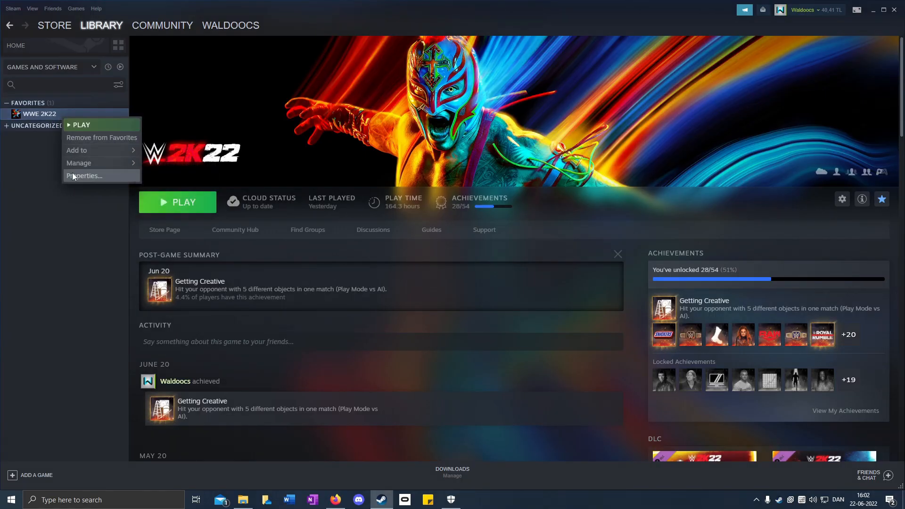
# Step: Browse WWE 2K22's local files from its Steam properties to reach the install folder
pyautogui.click(84, 175)
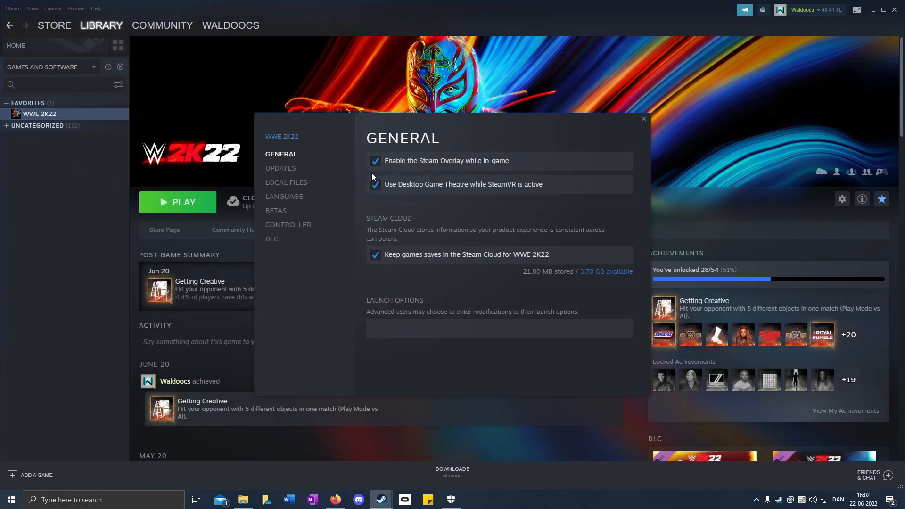
pyautogui.click(286, 182)
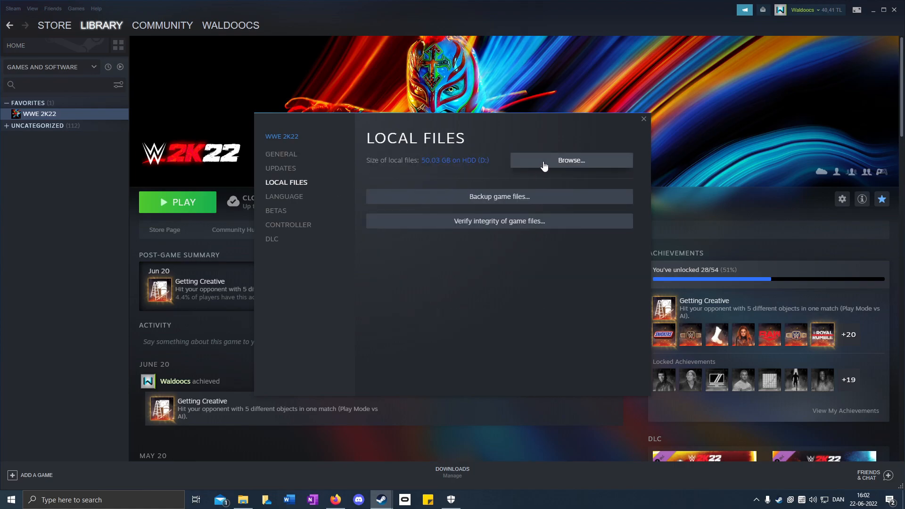
pyautogui.click(570, 160)
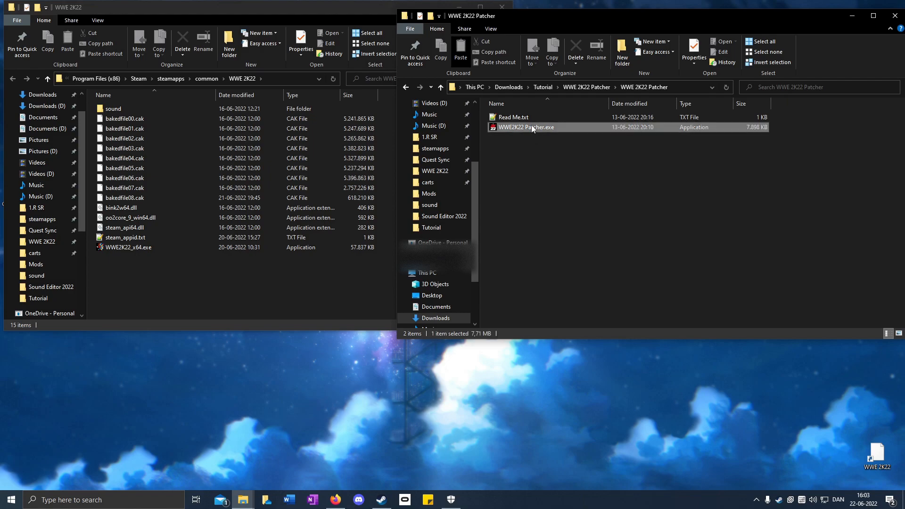
# Step: Paste WWE2K22 Patcher.exe into the WWE 2K22 game folder and run it
pyautogui.rightClick(526, 127)
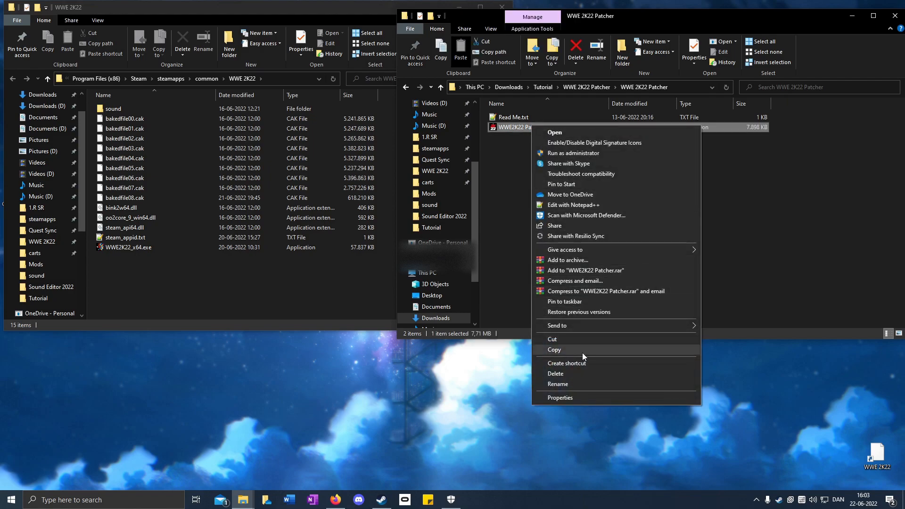
pyautogui.rightClick(242, 283)
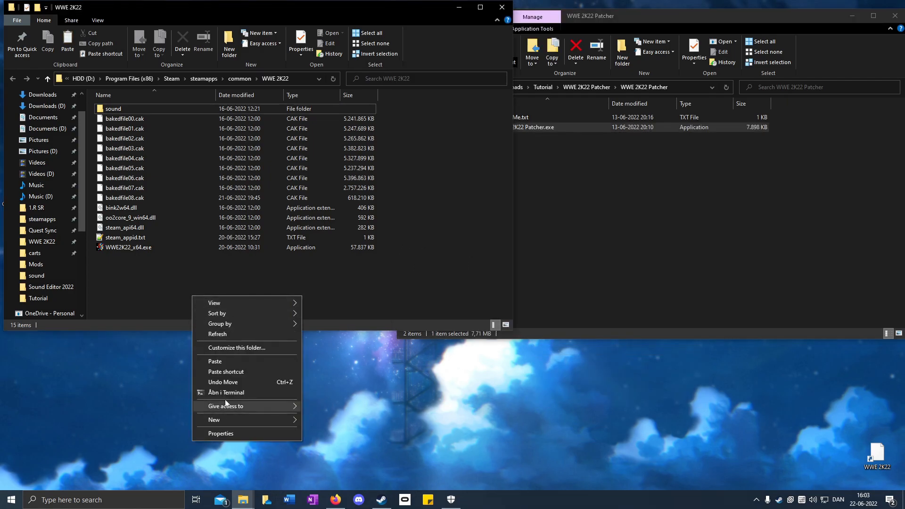
pyautogui.click(214, 361)
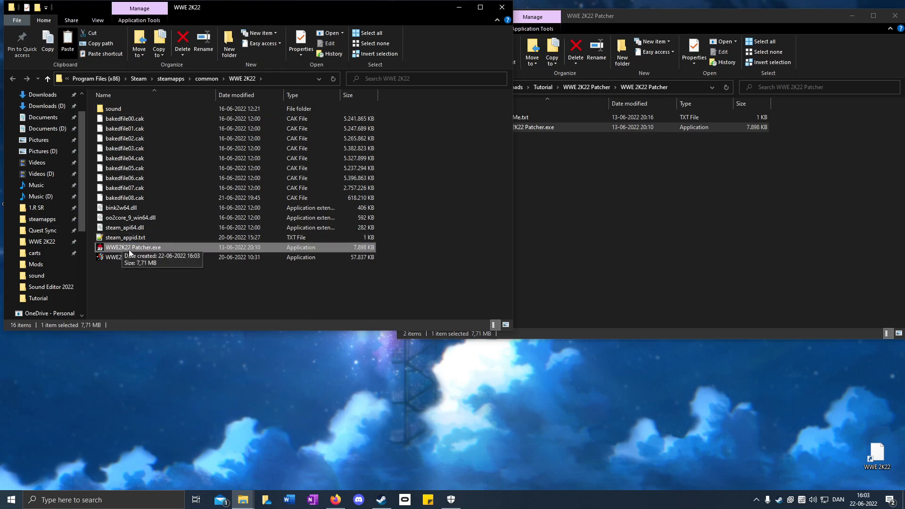
pyautogui.doubleClick(133, 247)
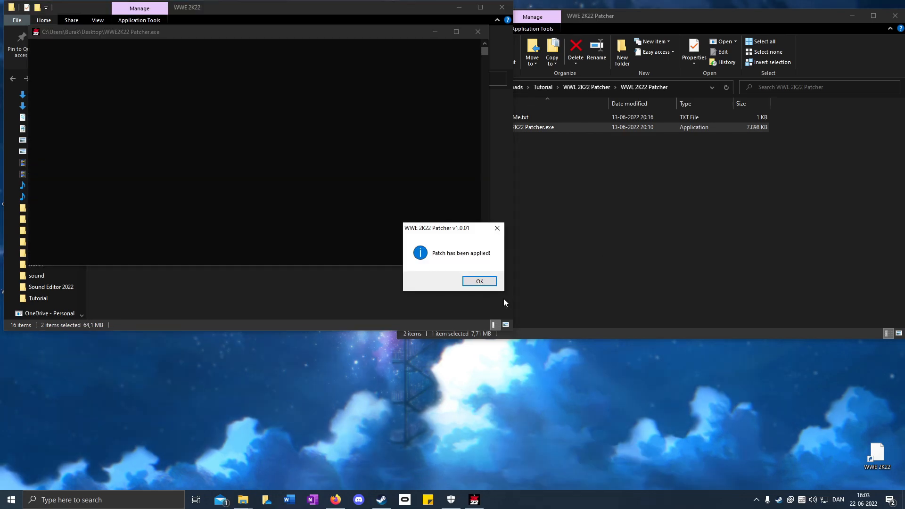
pyautogui.moveTo(467, 265)
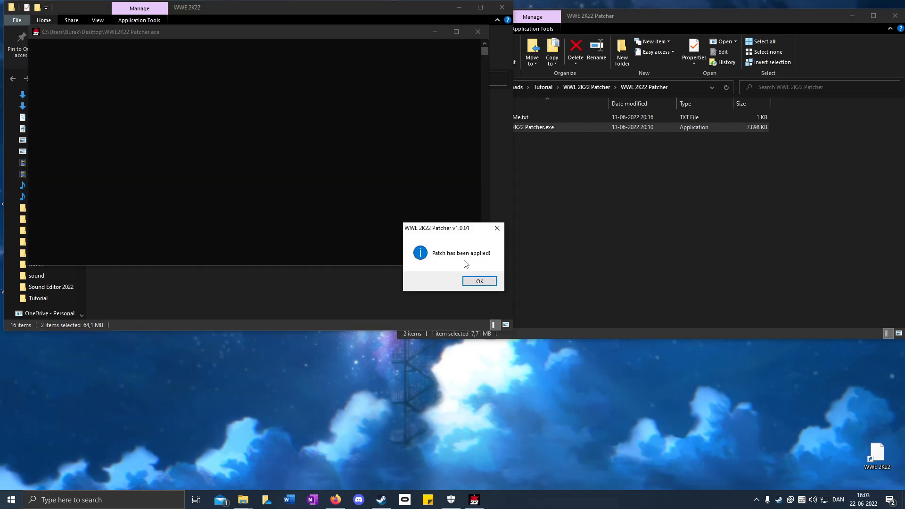
# Step: Acknowledge the patch, delete the patcher copy and start a new folder in the game folder
pyautogui.click(479, 281)
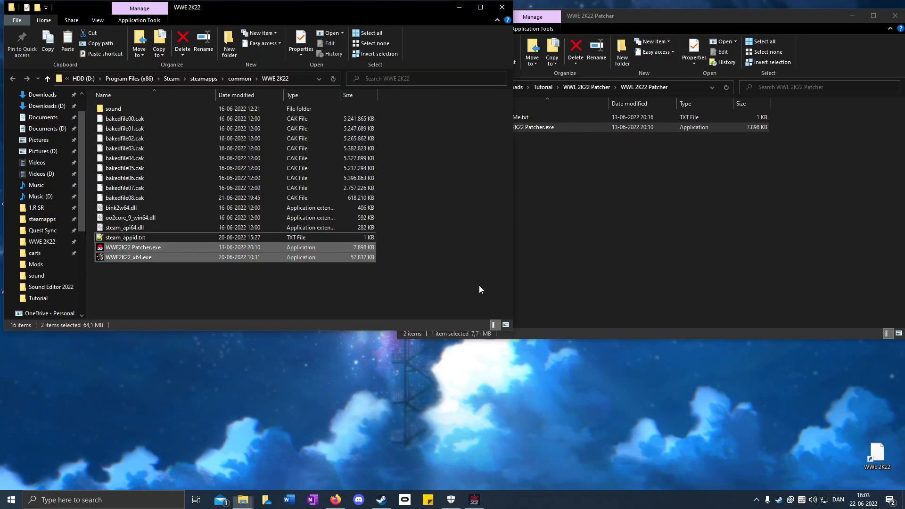
pyautogui.click(133, 247)
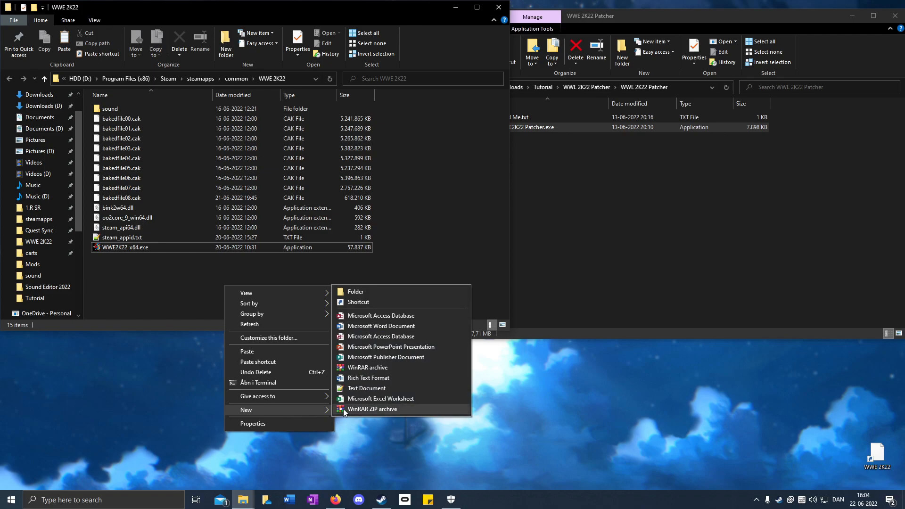
pyautogui.click(356, 291)
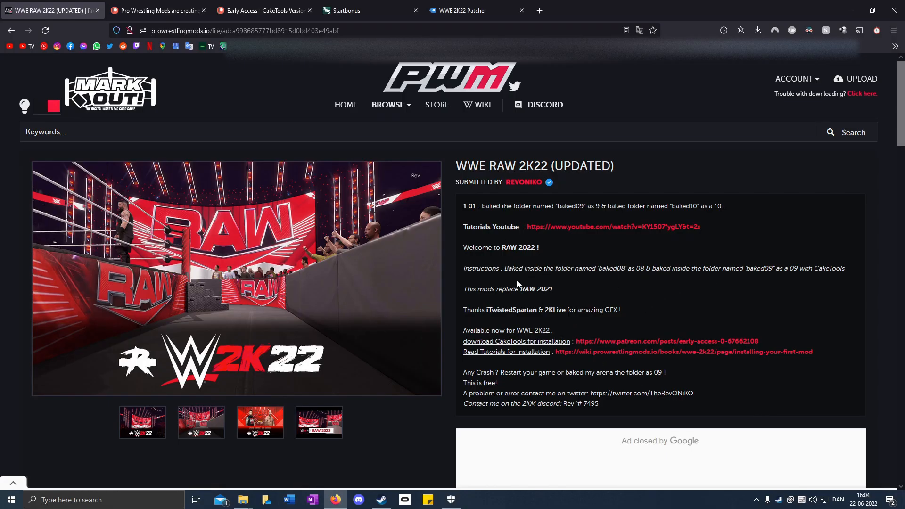
# Step: Download 2K22 RAW 2022 By Rev.rar from Google Drive despite the scan warning
pyautogui.scroll(-3)
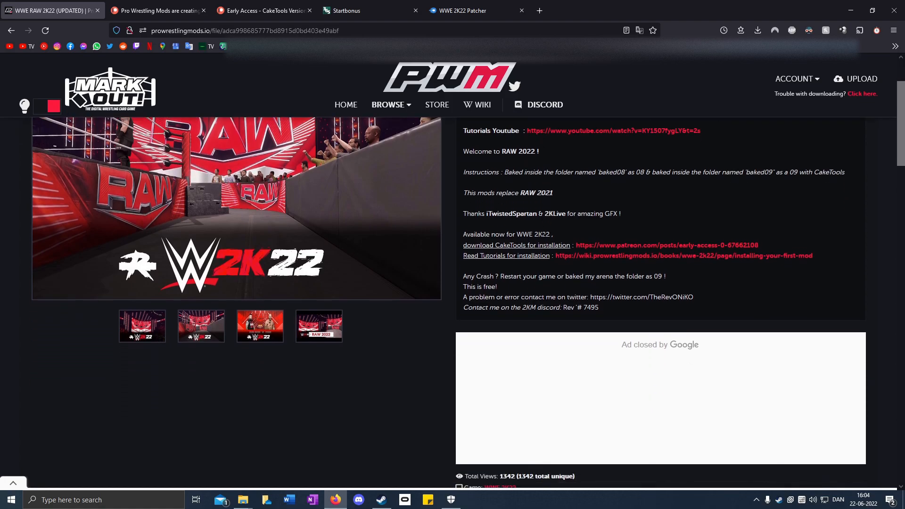
pyautogui.scroll(3)
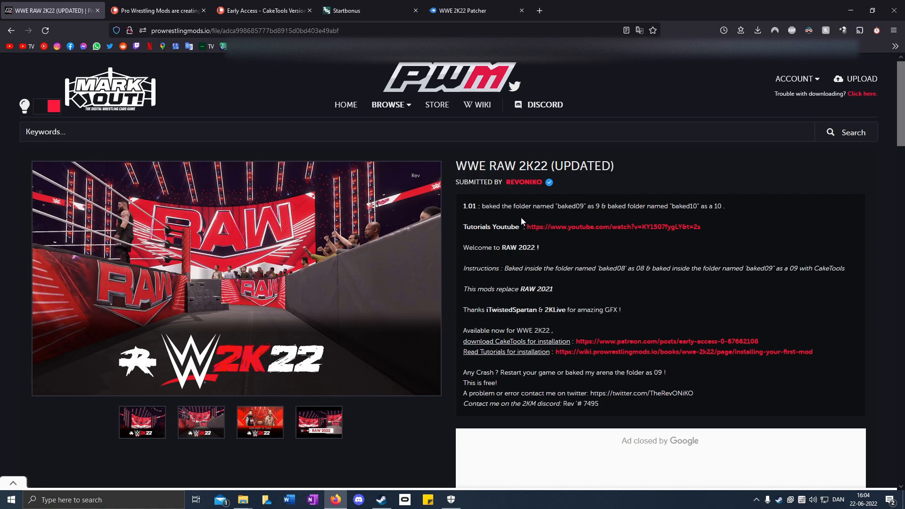
pyautogui.scroll(-3)
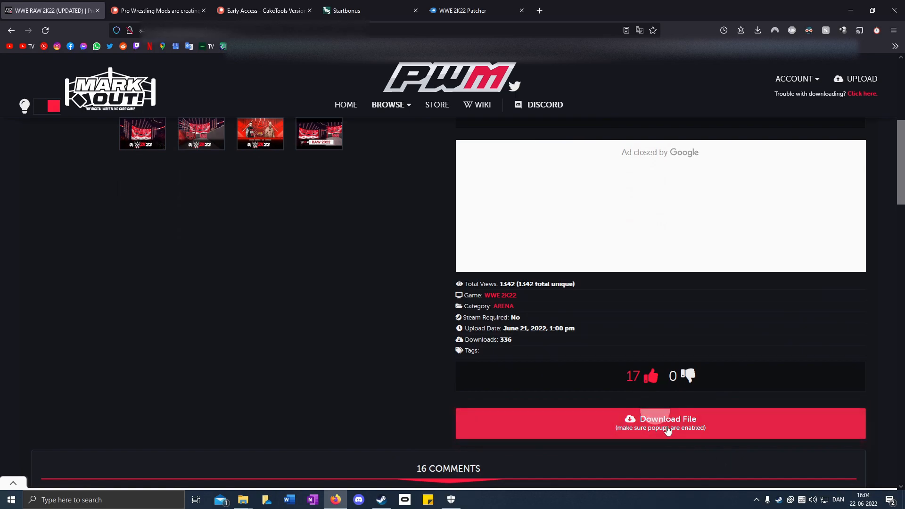
pyautogui.click(660, 418)
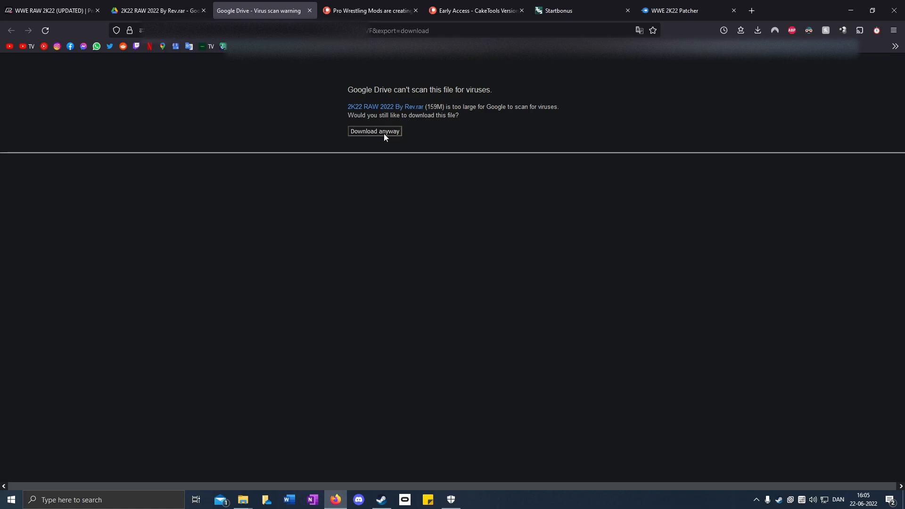
pyautogui.click(375, 131)
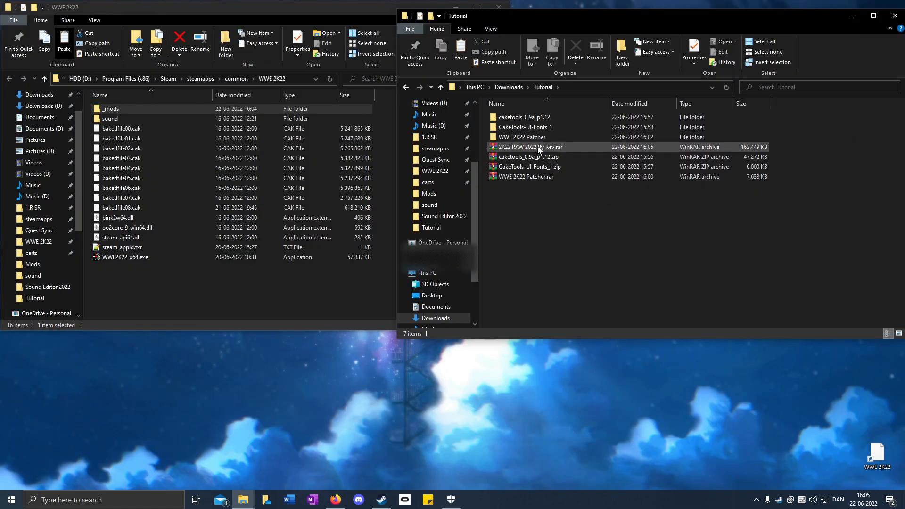
# Step: Extract the RAW 2022 mod archive and create a baked08 folder inside _mods
pyautogui.rightClick(525, 147)
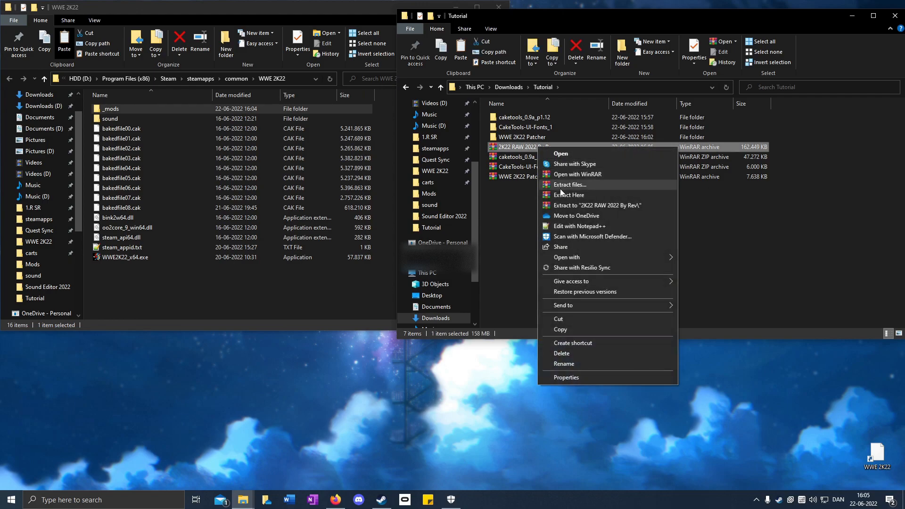
pyautogui.click(570, 185)
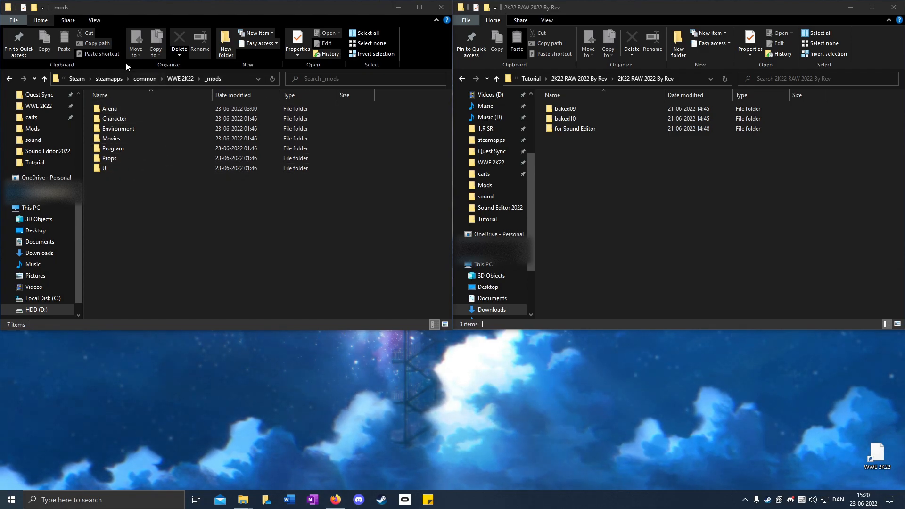
pyautogui.click(104, 168)
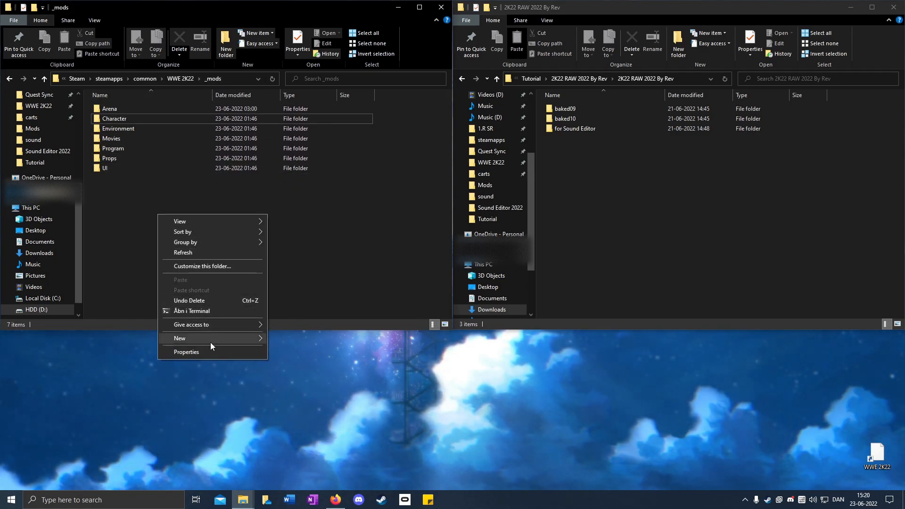
pyautogui.click(179, 337)
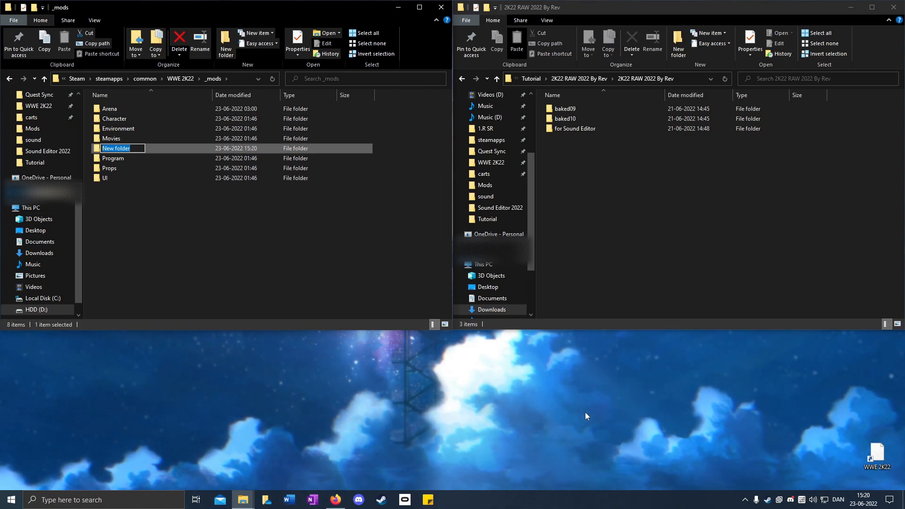
pyautogui.write('baked08')
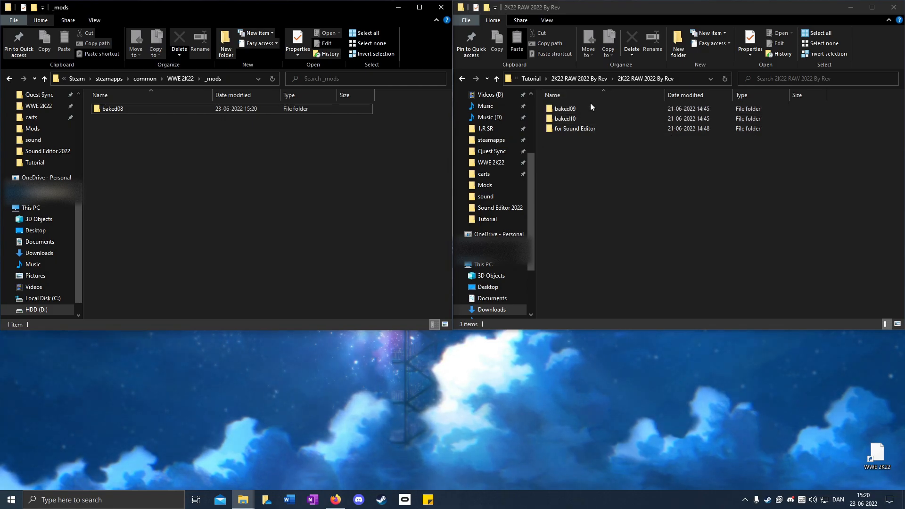
# Step: Copy the mod's baked09 and baked10 folders over to WWE 2K22\_mods
pyautogui.click(565, 119)
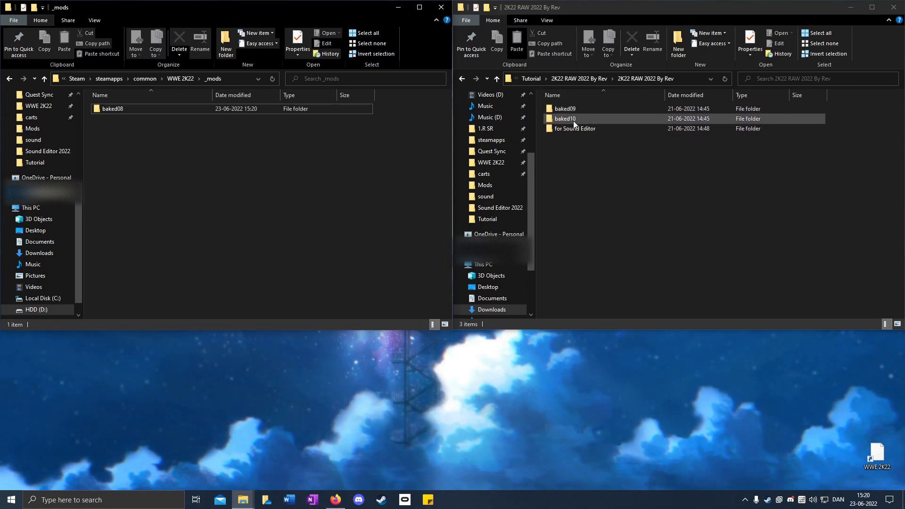
pyautogui.click(631, 169)
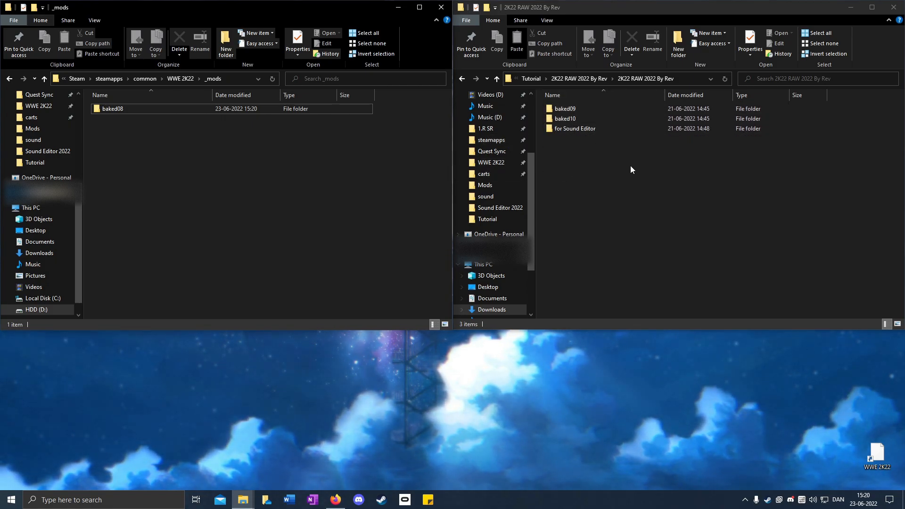
pyautogui.moveTo(531, 110)
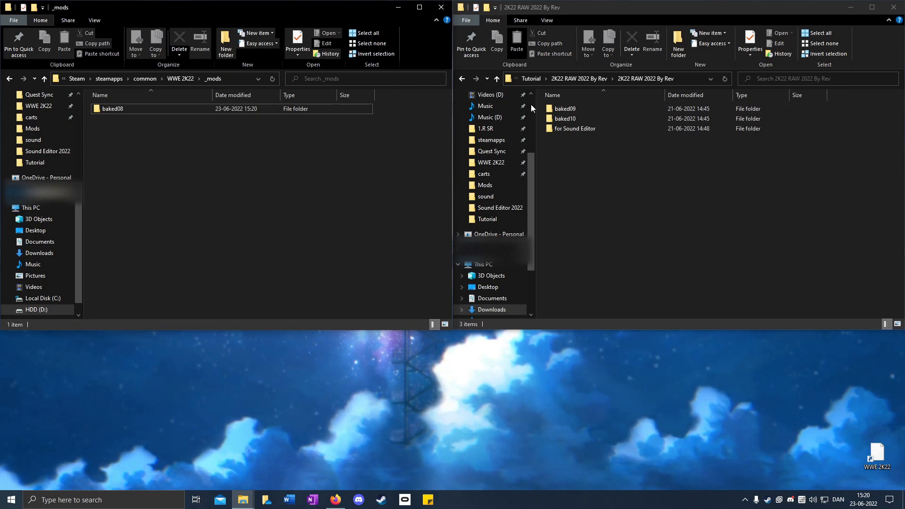
pyautogui.click(566, 119)
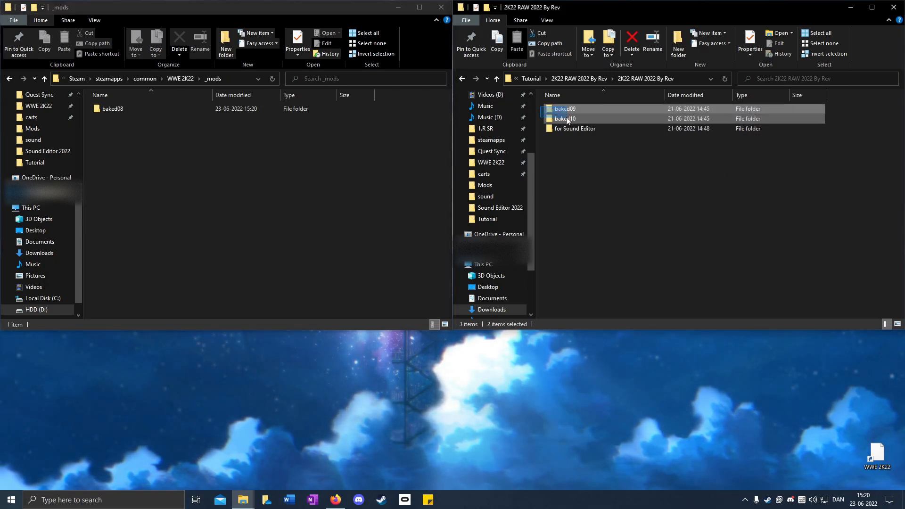
pyautogui.rightClick(566, 119)
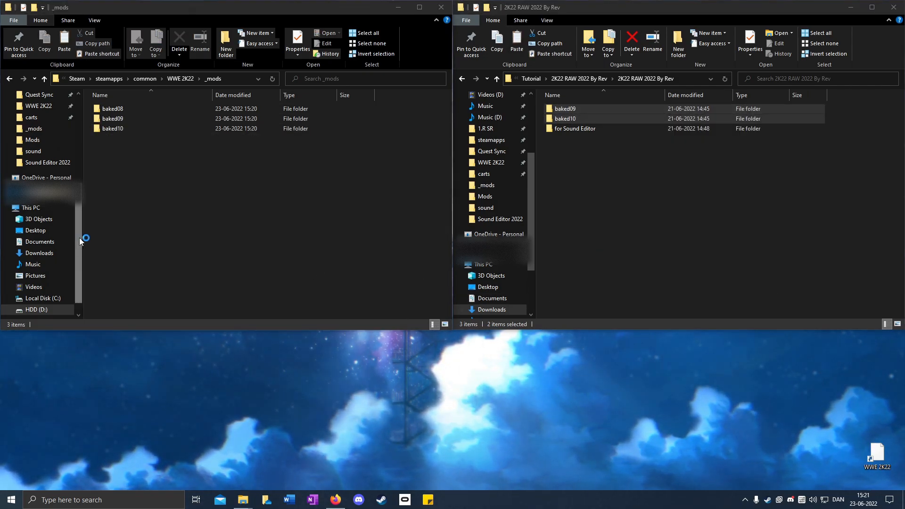
pyautogui.moveTo(217, 250)
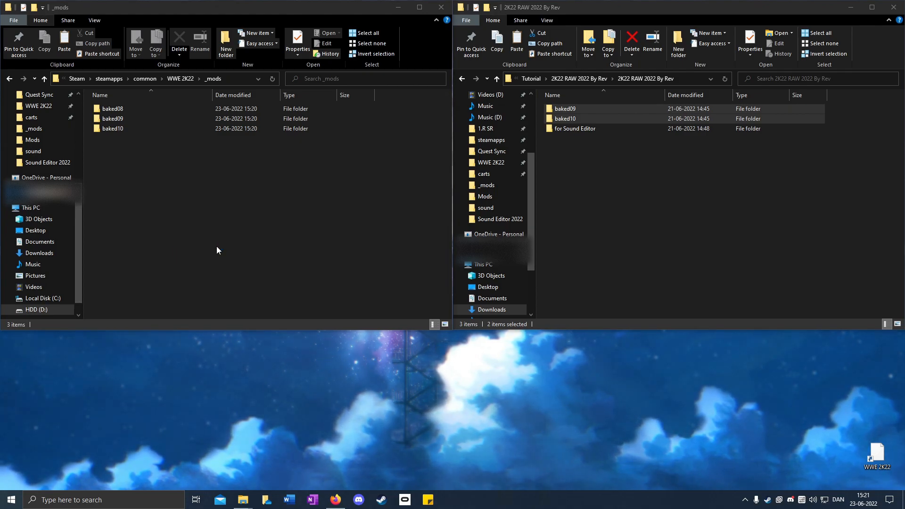
# Step: Bake _mods\baked09 as bakedfile index 9 in CakeTools
pyautogui.click(451, 500)
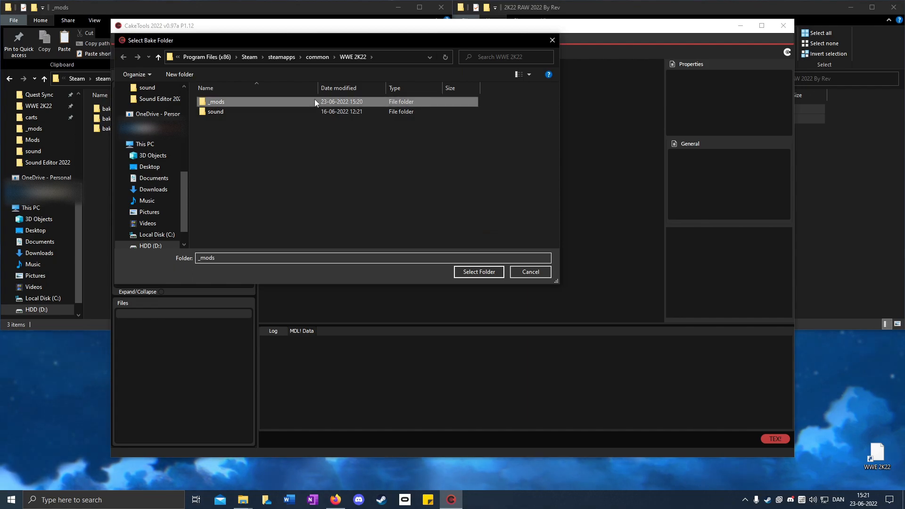
pyautogui.doubleClick(216, 102)
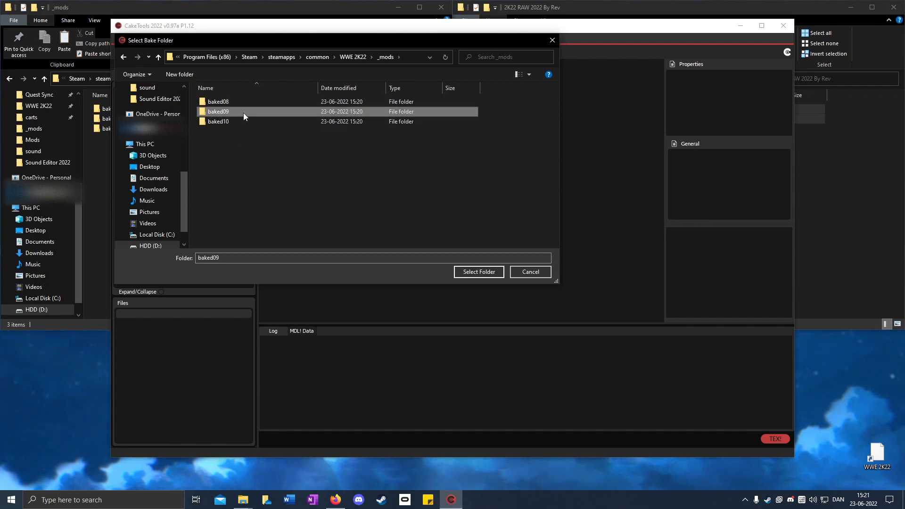
pyautogui.click(478, 272)
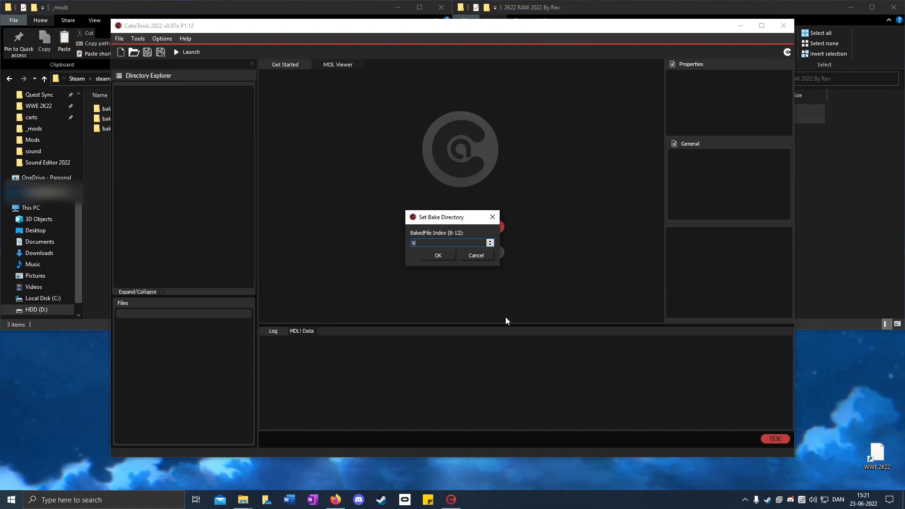
pyautogui.click(438, 255)
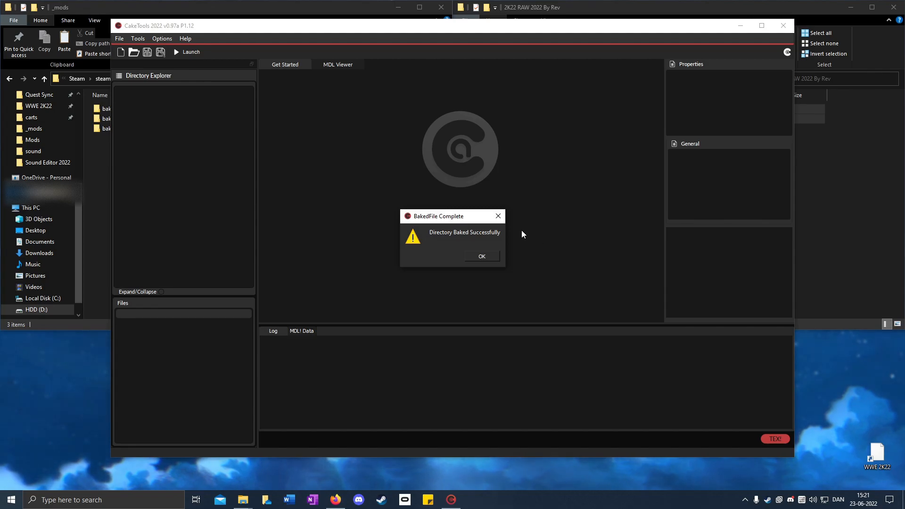
pyautogui.click(119, 37)
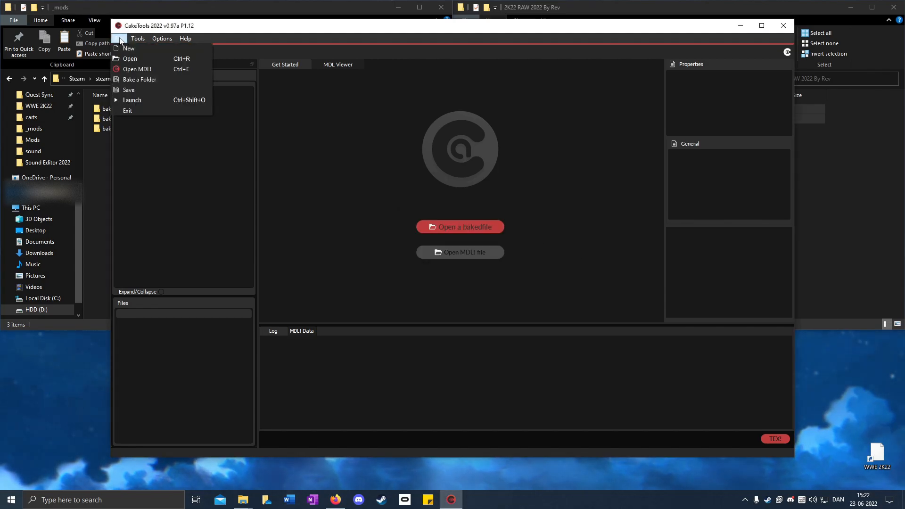
# Step: Bake _mods\baked10 as bakedfile index 10
pyautogui.click(139, 79)
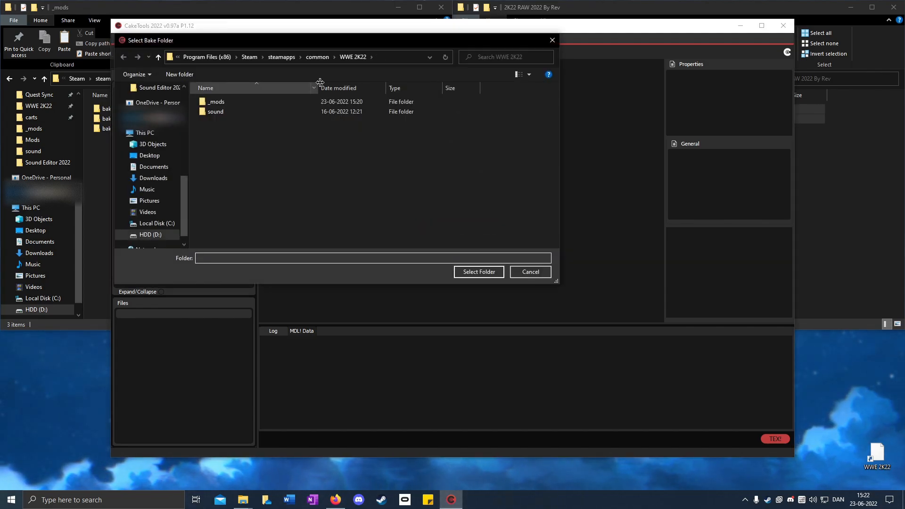
pyautogui.doubleClick(215, 102)
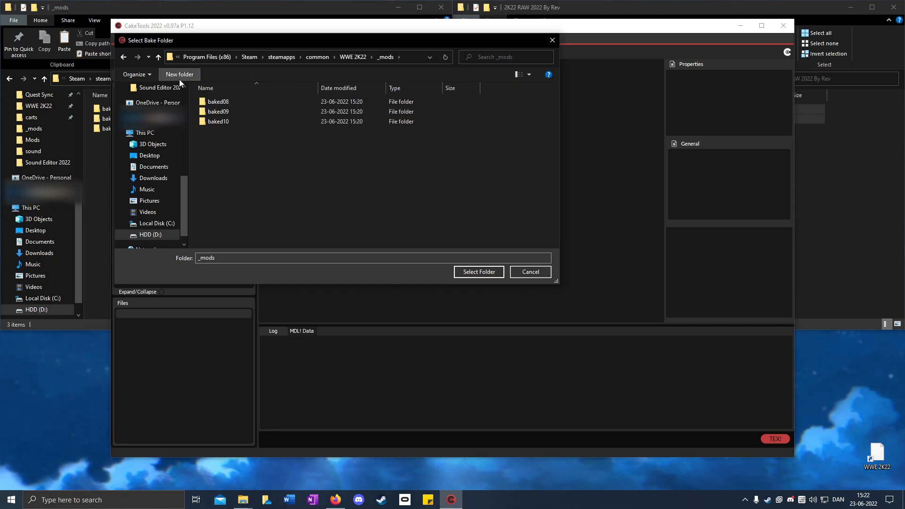
pyautogui.doubleClick(218, 122)
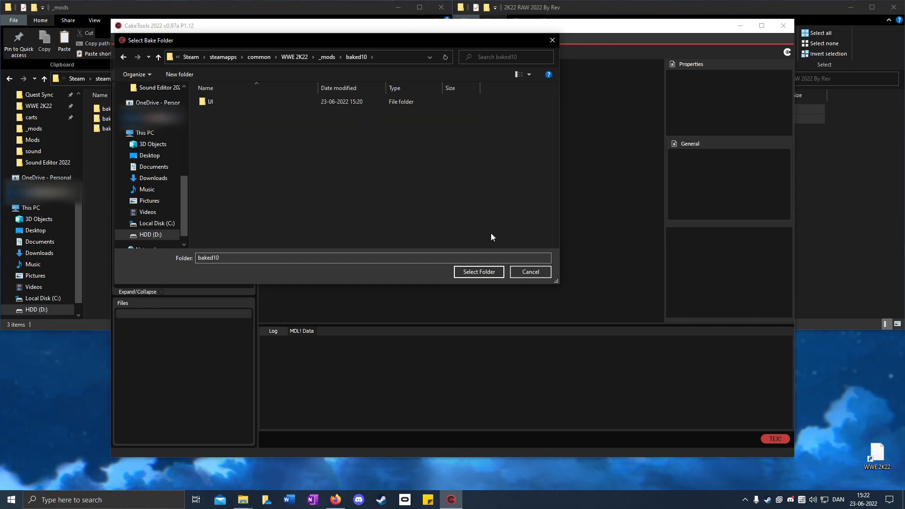
pyautogui.click(479, 271)
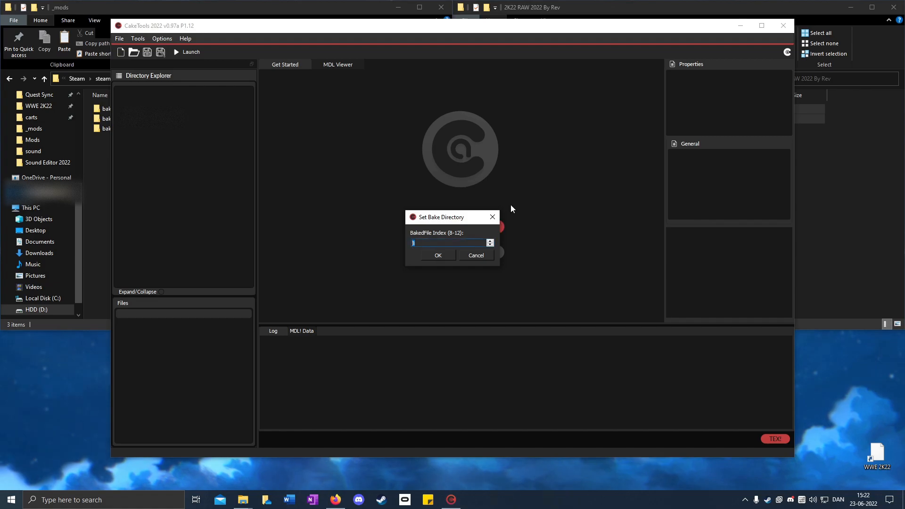
pyautogui.click(438, 256)
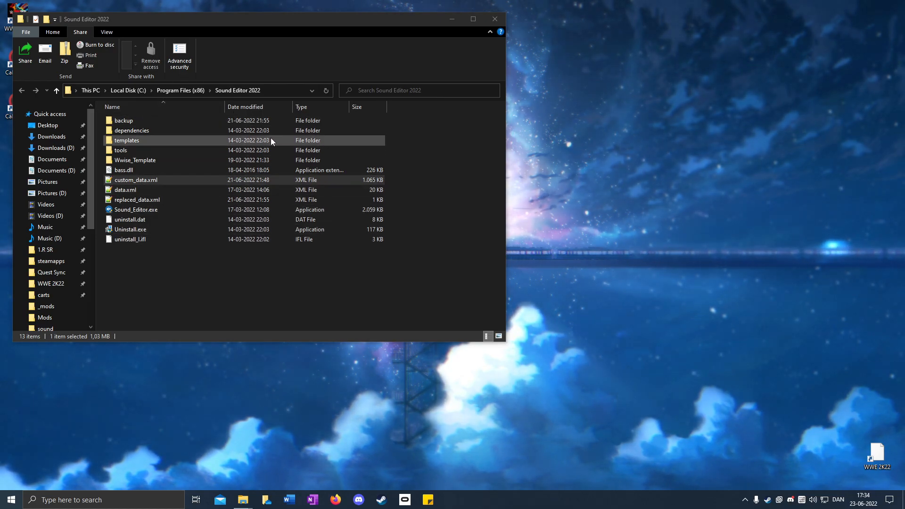
# Step: Launch Sound_Editor.exe from C:\Program Files (x86)\Sound Editor 2022
pyautogui.click(125, 170)
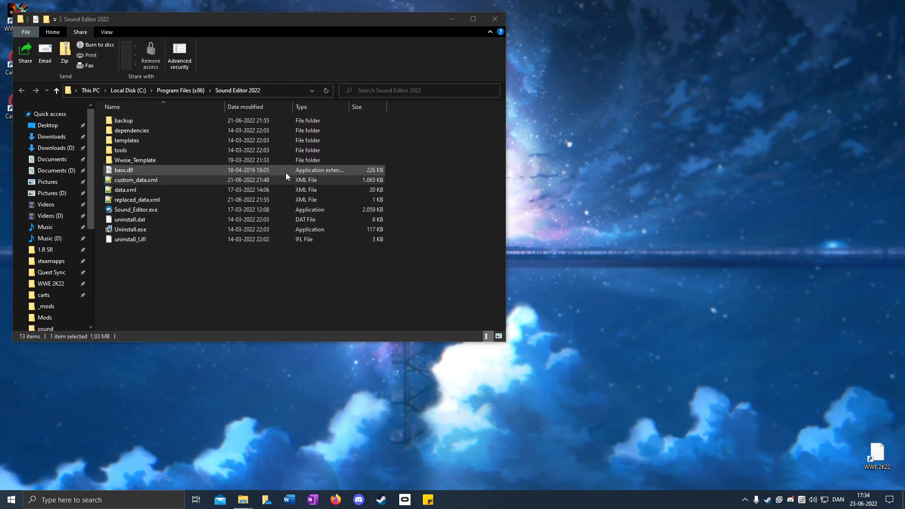
pyautogui.click(135, 160)
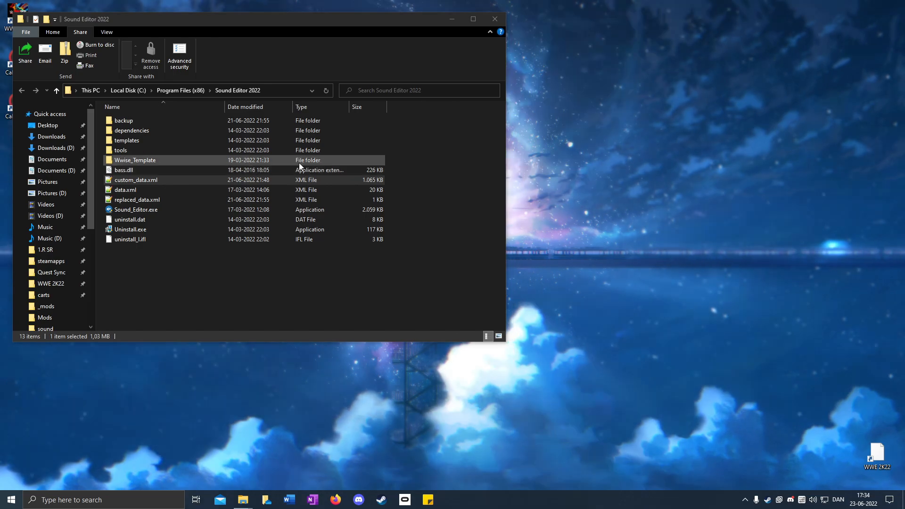
pyautogui.click(124, 170)
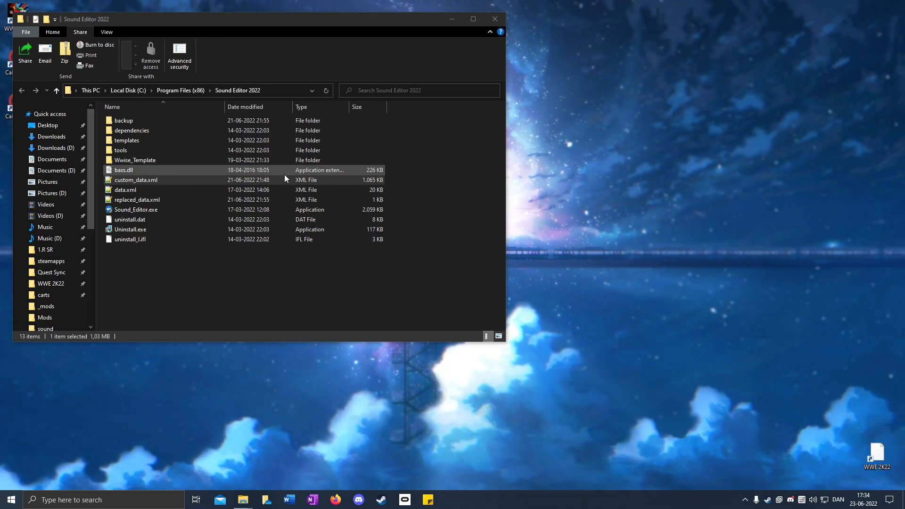
pyautogui.click(136, 210)
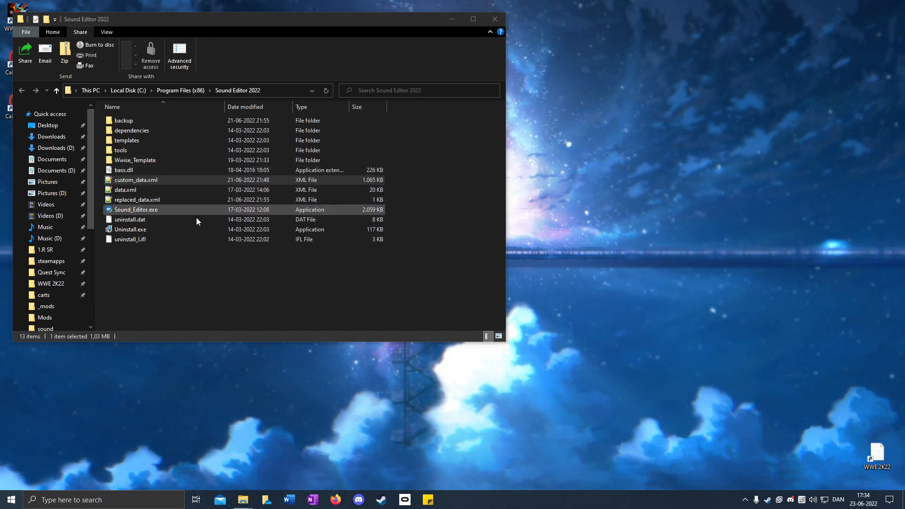
pyautogui.click(135, 160)
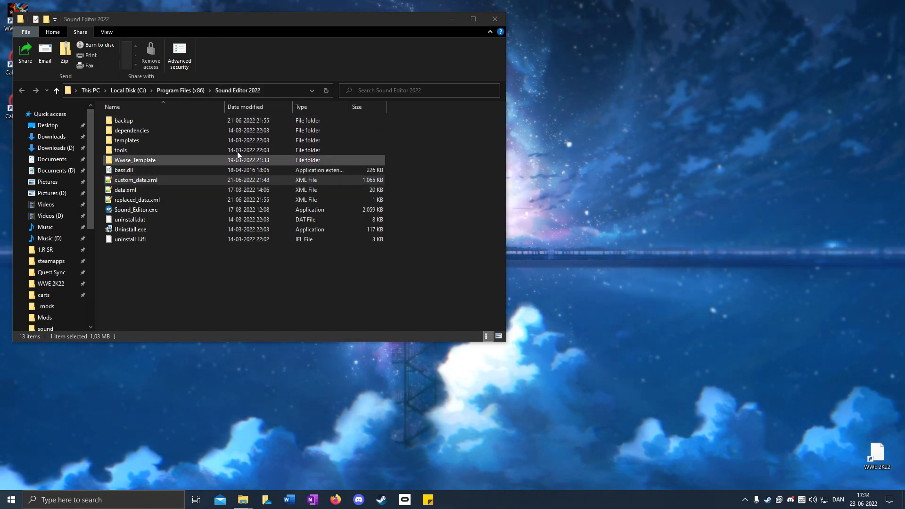
pyautogui.doubleClick(136, 209)
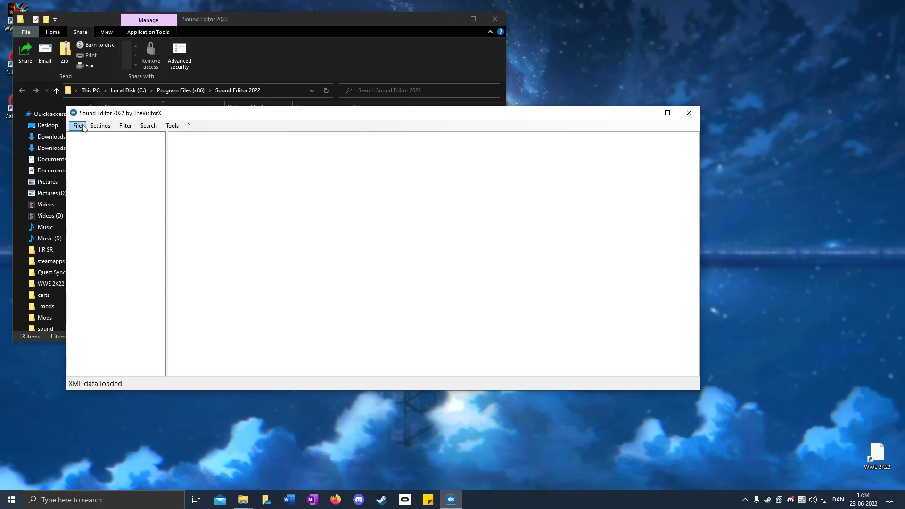
pyautogui.moveTo(84, 149)
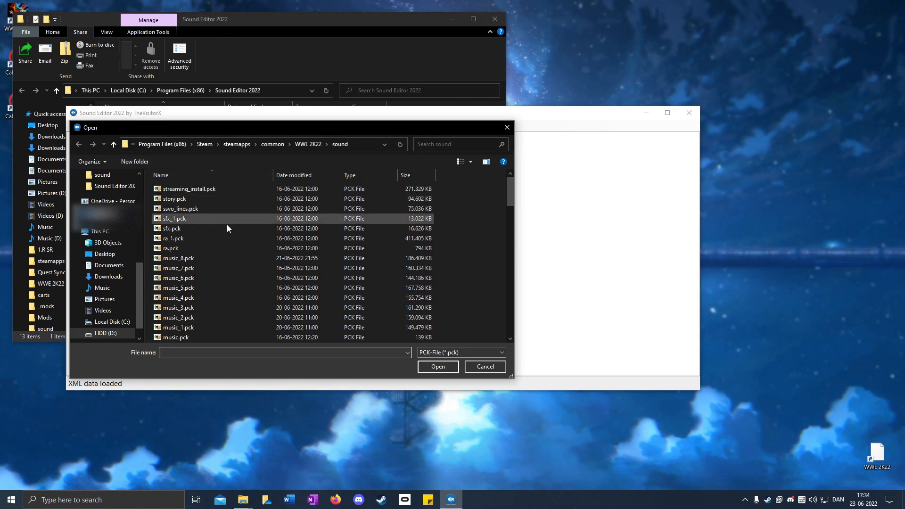
# Step: Load music_7.pck from WWE 2K22\sound and sort the sound list by Name
pyautogui.scroll(-3)
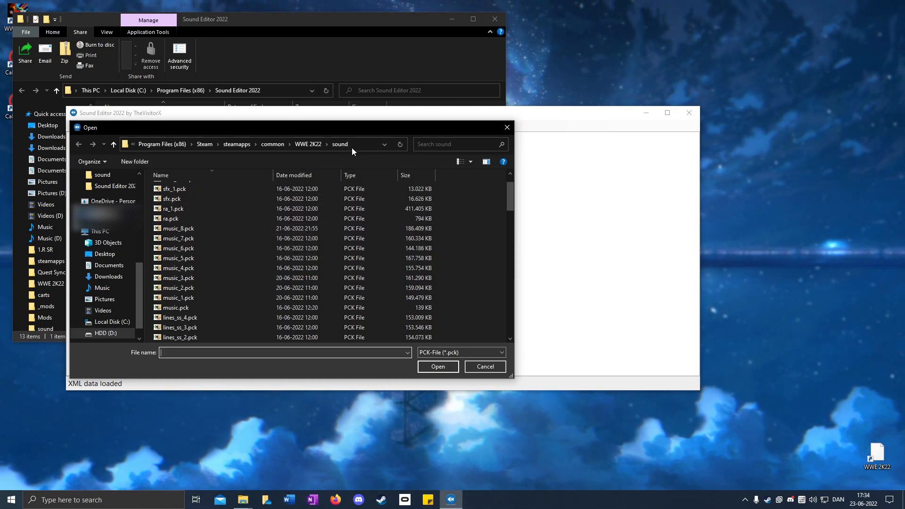
pyautogui.click(178, 239)
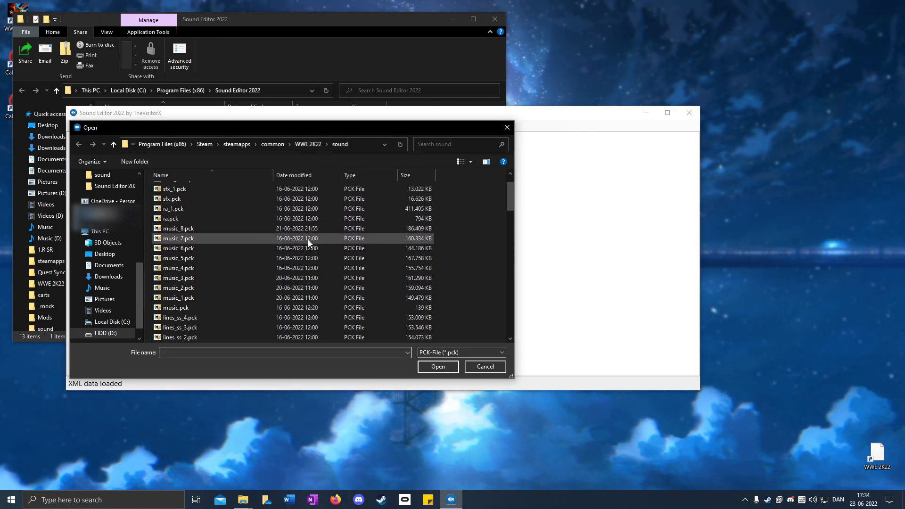
pyautogui.moveTo(231, 242)
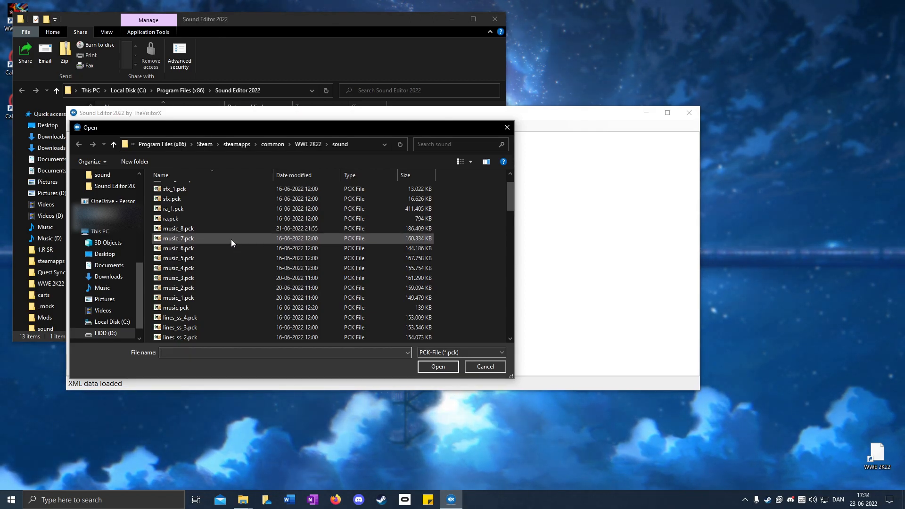
pyautogui.click(179, 238)
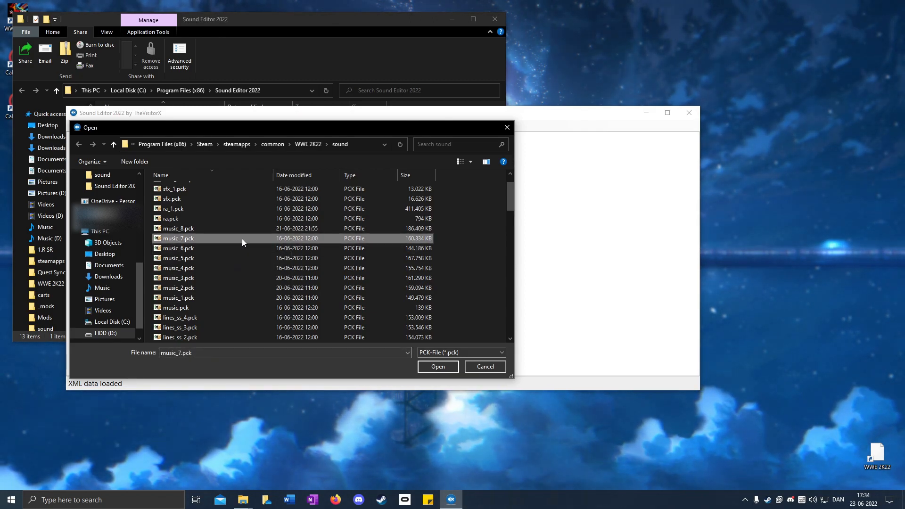
pyautogui.moveTo(411, 343)
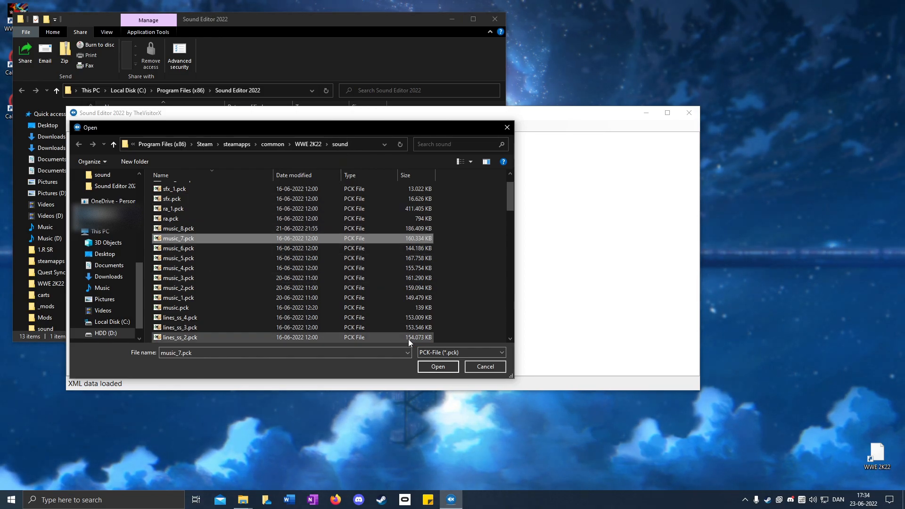
pyautogui.click(437, 367)
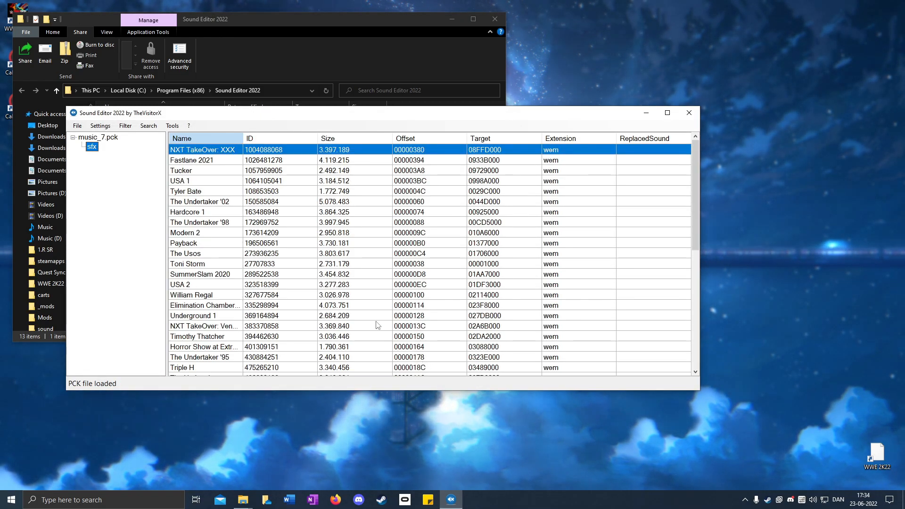
pyautogui.click(181, 138)
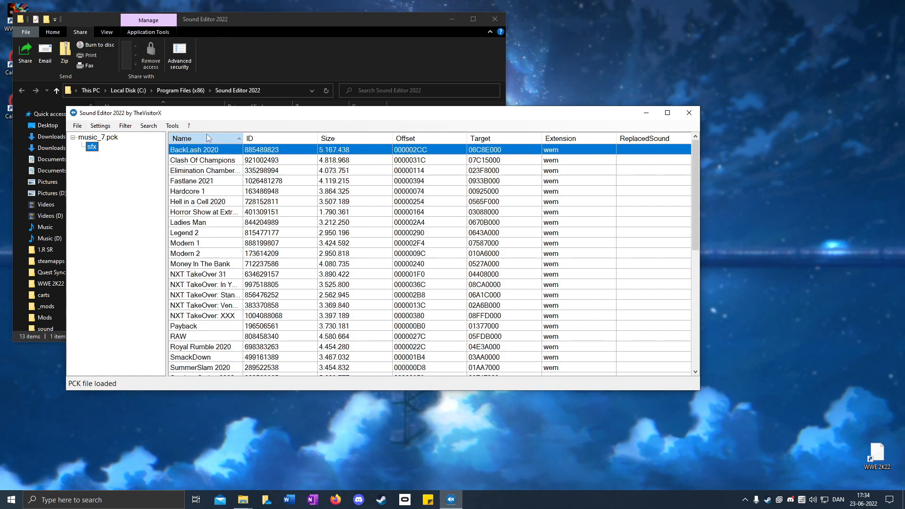
# Step: Inject Theme RAW 2K22.wem into the RAW entry, then bring up File > Exit
pyautogui.scroll(-3)
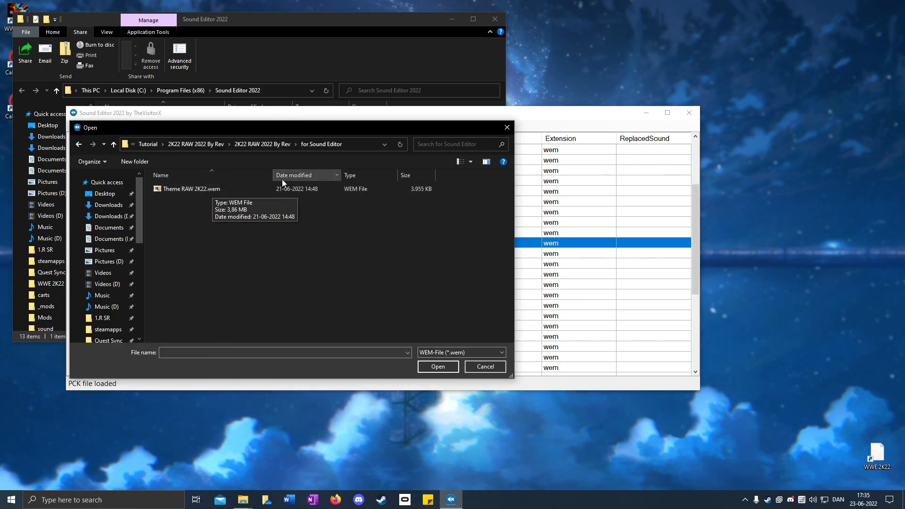
pyautogui.moveTo(170, 199)
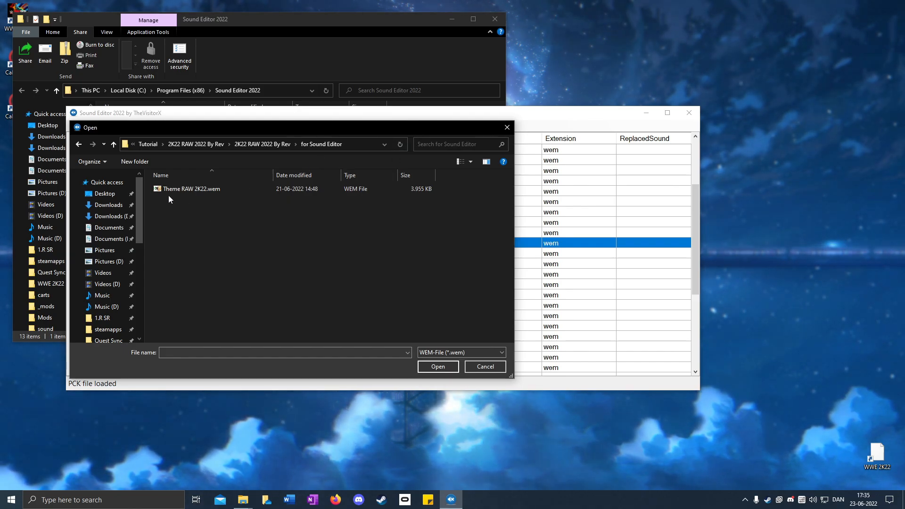
pyautogui.click(193, 189)
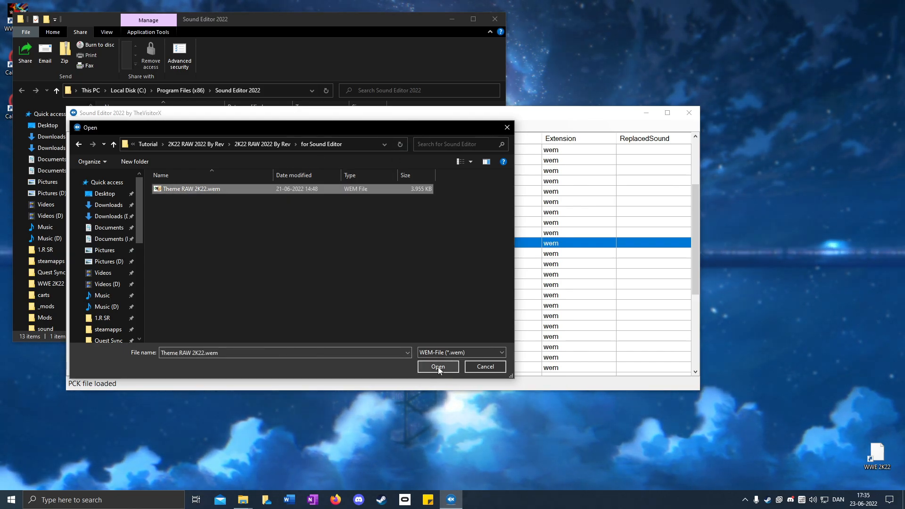
pyautogui.click(437, 367)
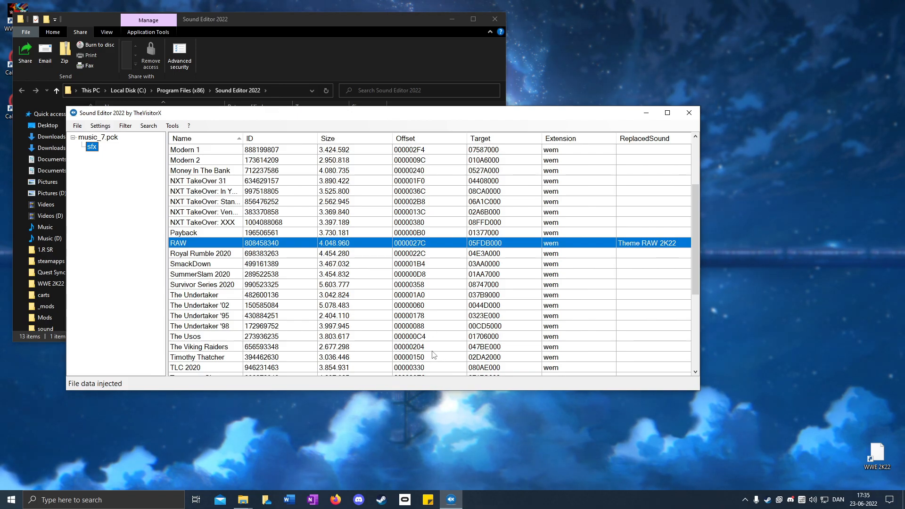
pyautogui.moveTo(378, 315)
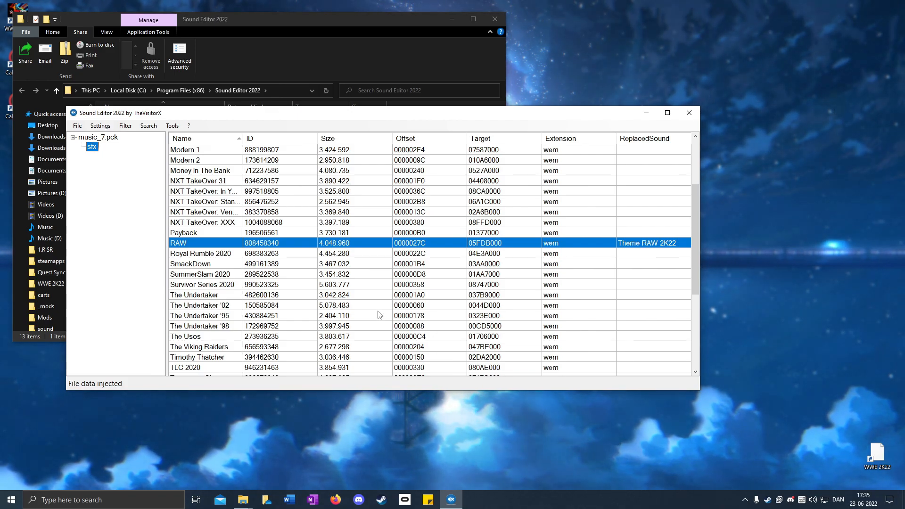
pyautogui.click(77, 125)
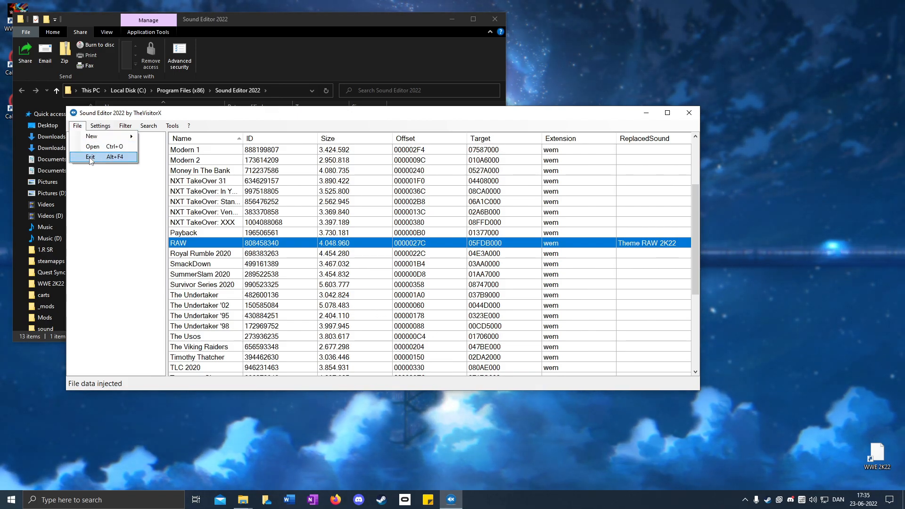